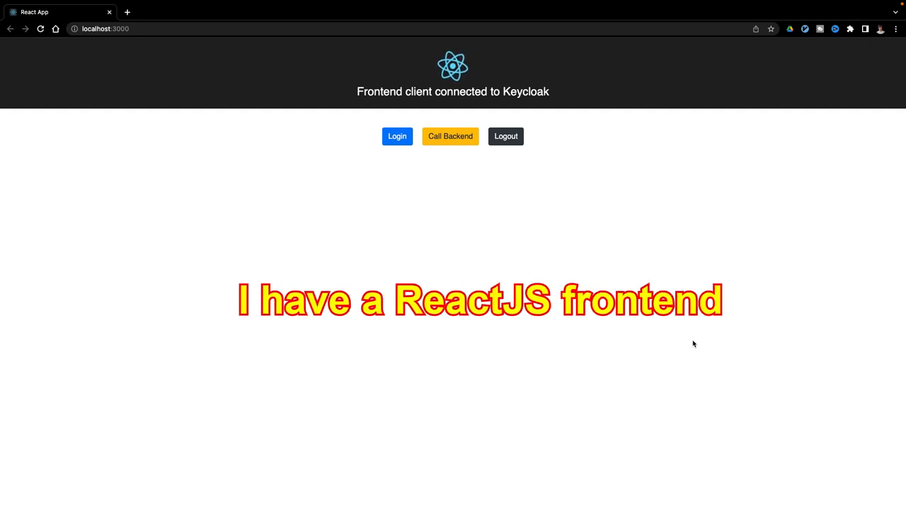
Step: Sign in to the React app via the Keycloak login page, then fetch the protected backend messages
click(398, 136)
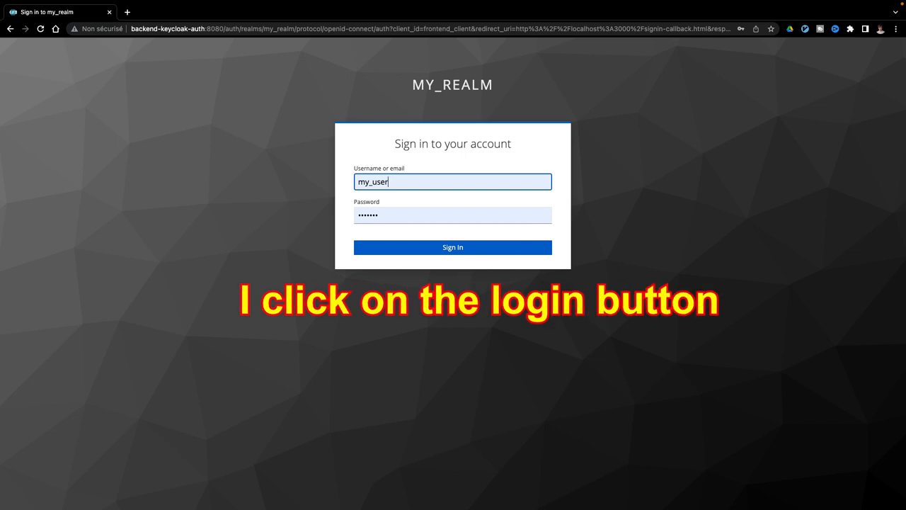
click(452, 247)
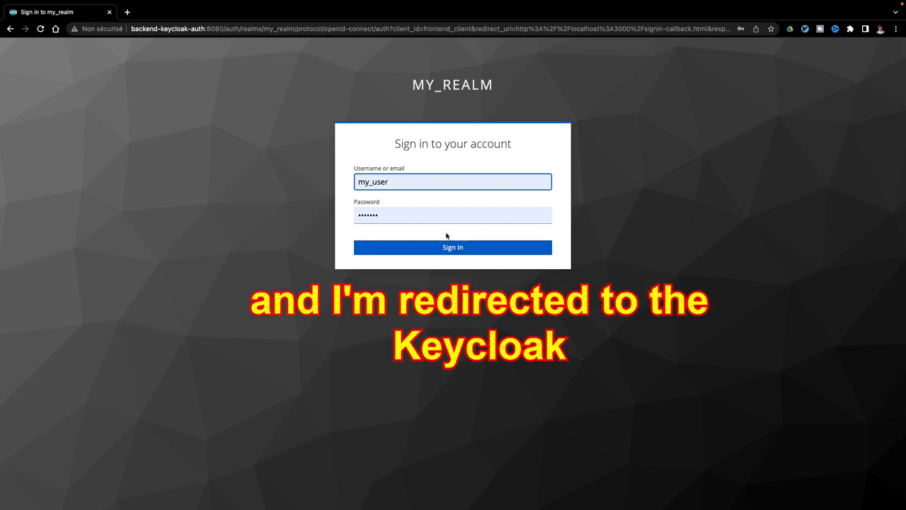
click(453, 247)
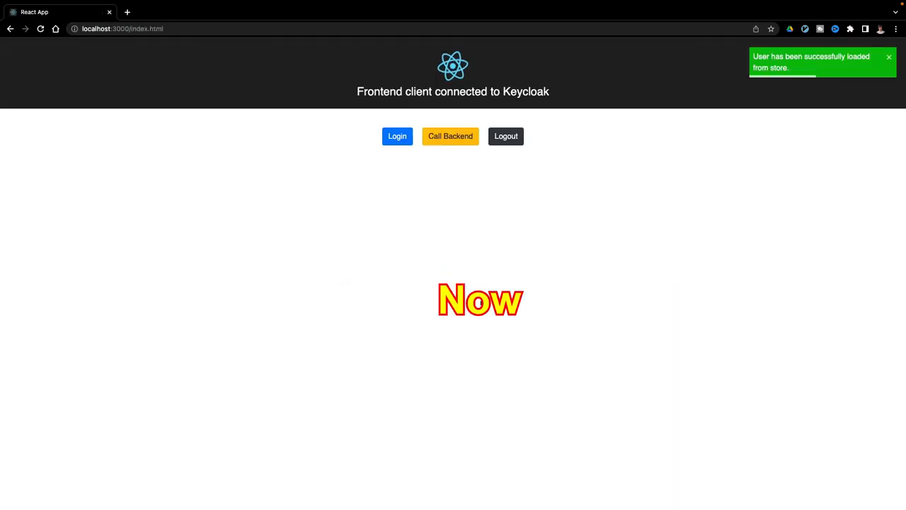
click(451, 136)
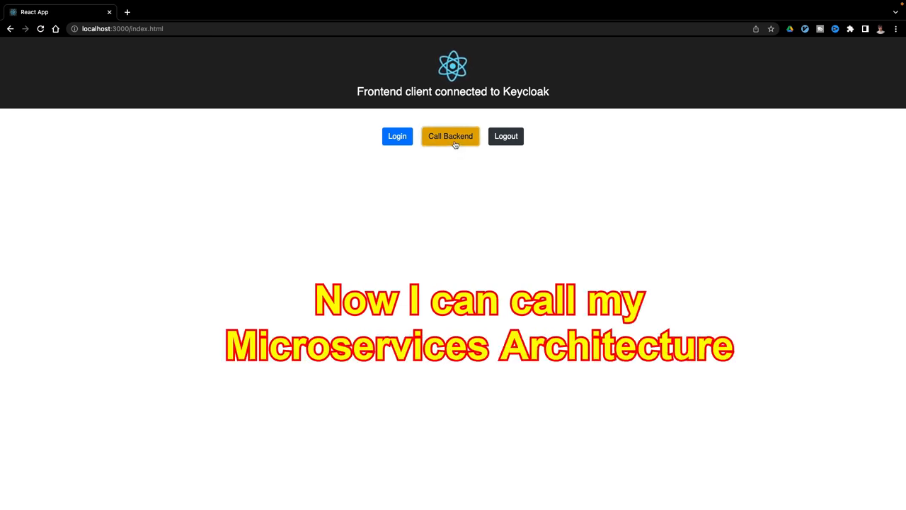
click(450, 135)
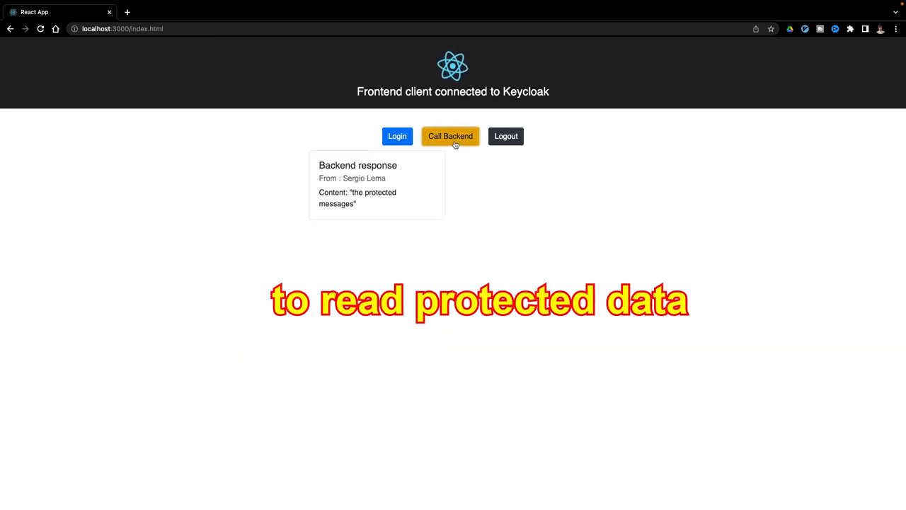
click(451, 136)
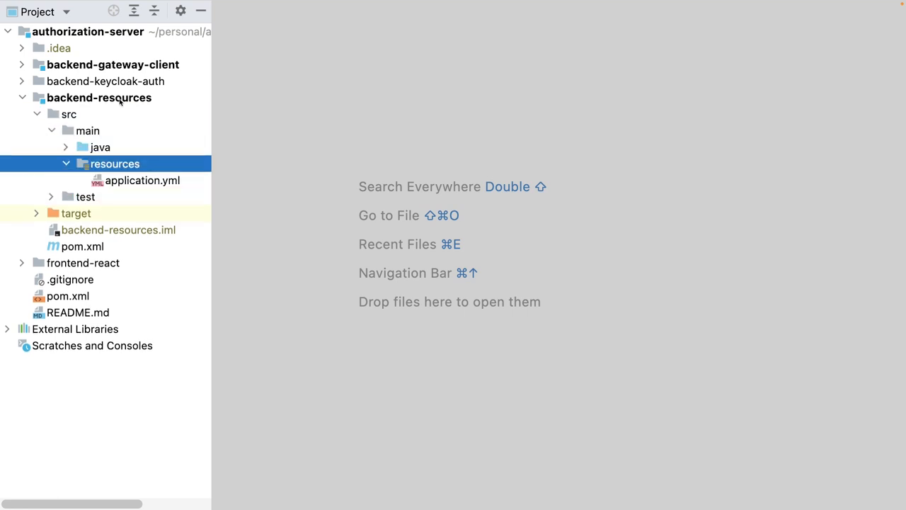
Step: Review backend-resources' application.yml and Java config sources, then open backend-gateway-client's pom.xml
double_click(142, 180)
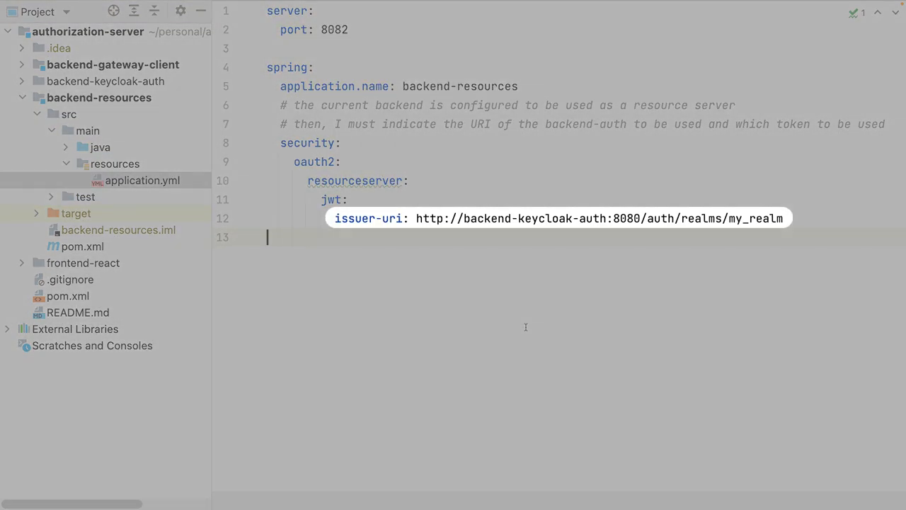
click(99, 147)
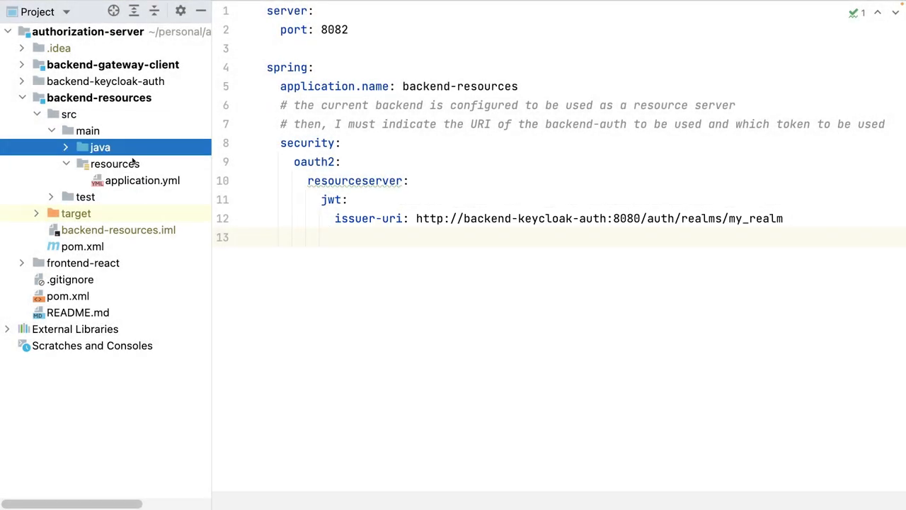
click(66, 147)
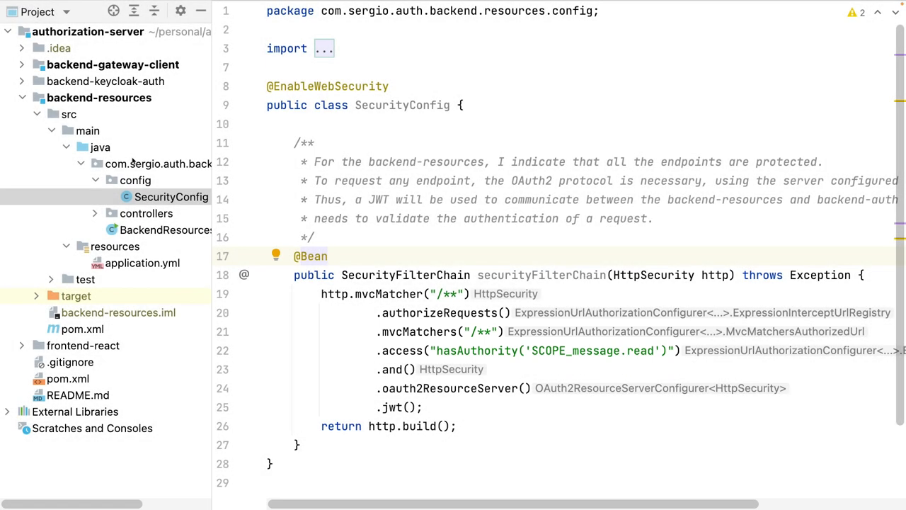
click(172, 230)
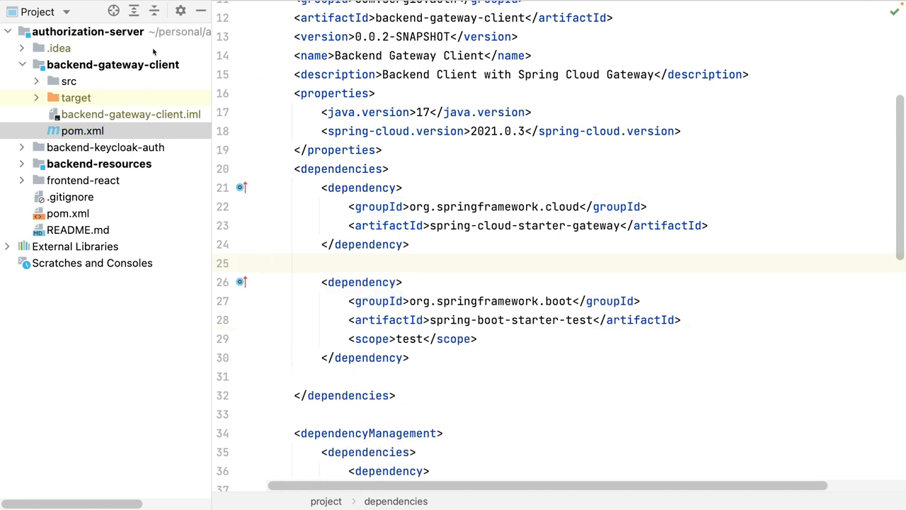
Step: Open the gateway's application.yml and add globalcors corsConfigurations '[/**]' under gateway
click(68, 81)
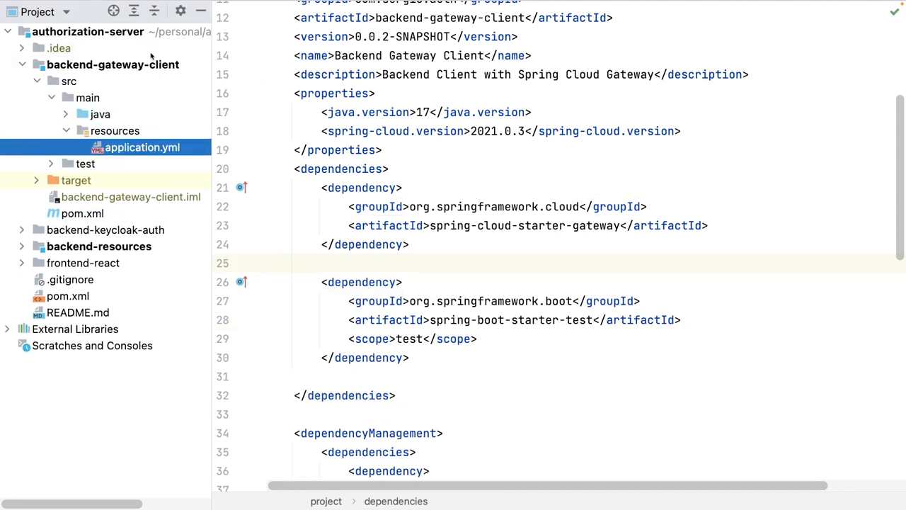
click(141, 148)
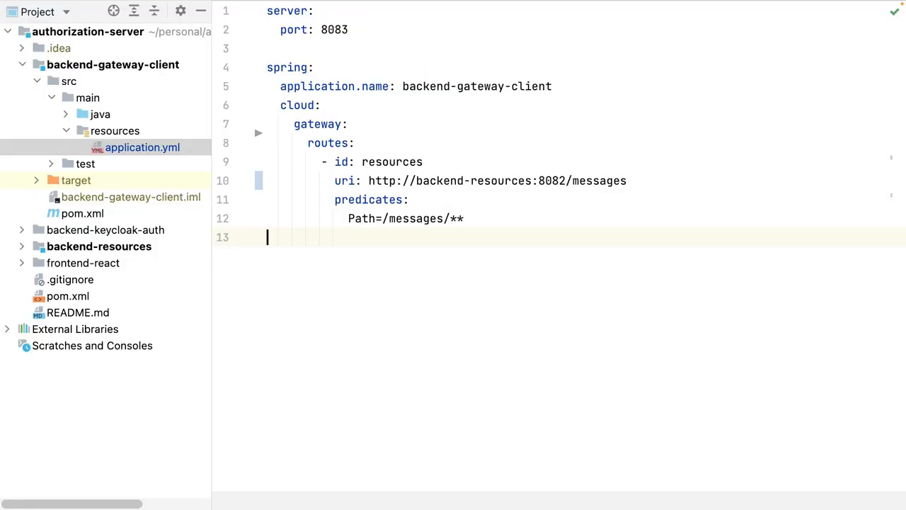
key(enter)
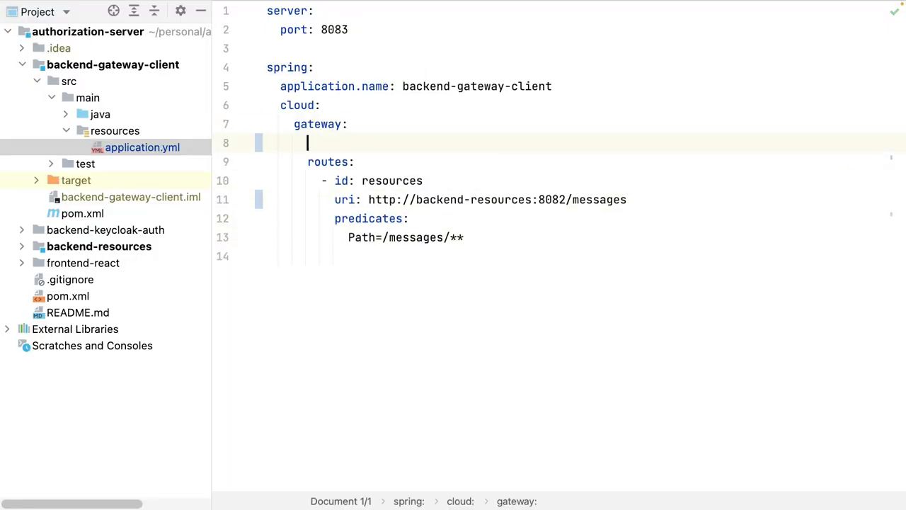
text(globalcors:)
text(corsConf)
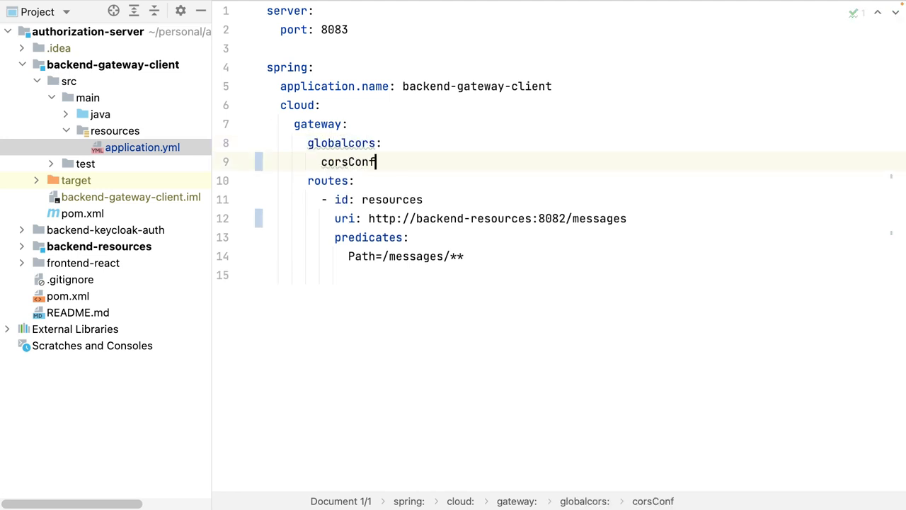
text(igurations:)
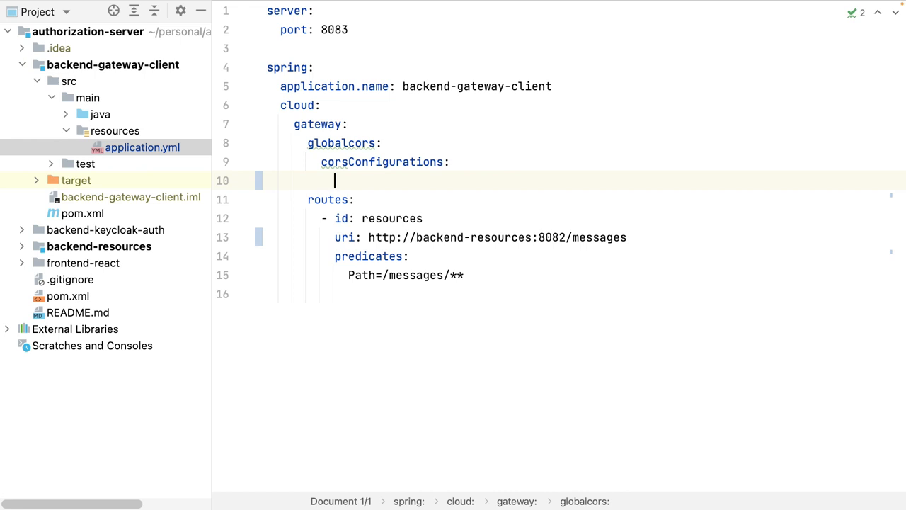
text('')
text(allowe)
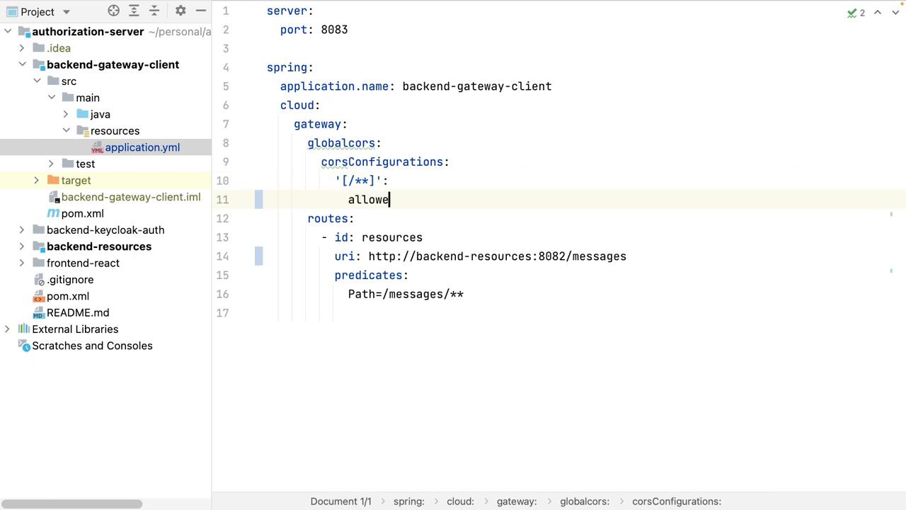
text(dOrigins:)
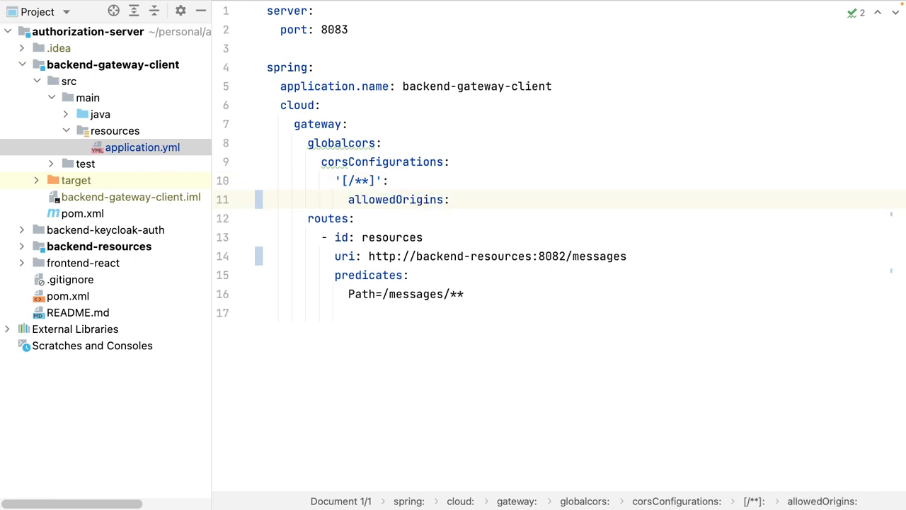
text("http://")
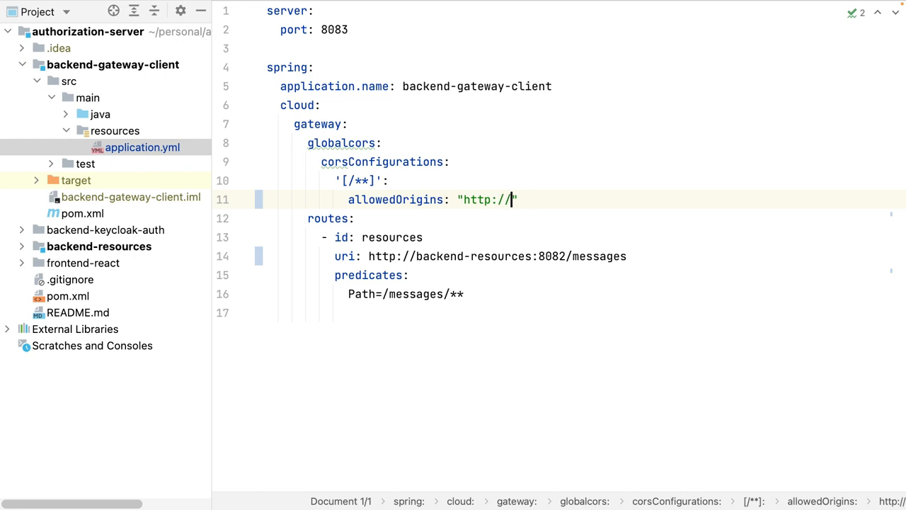
text(localhost:)
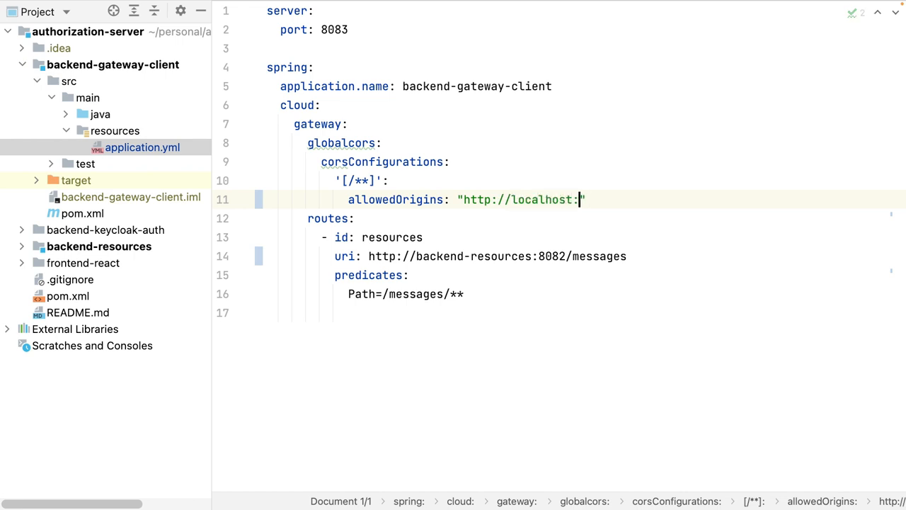
text(3000")
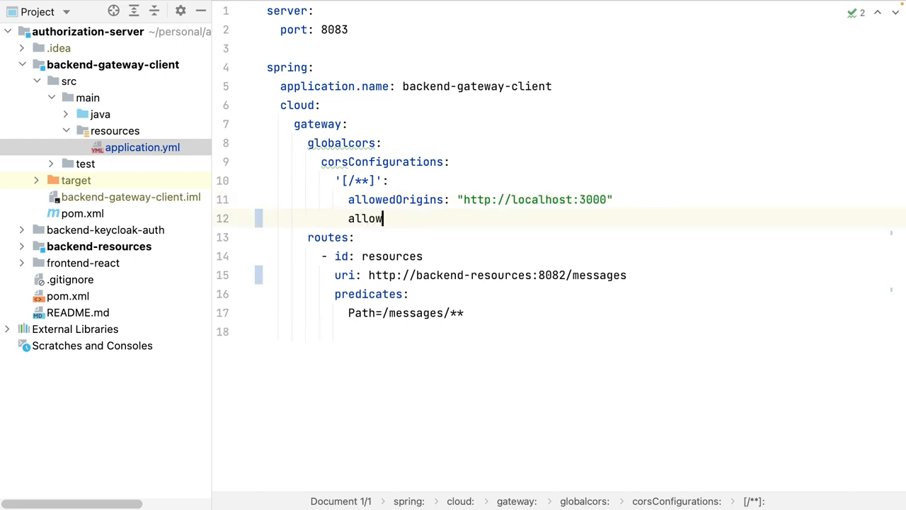
text(edHeaders:)
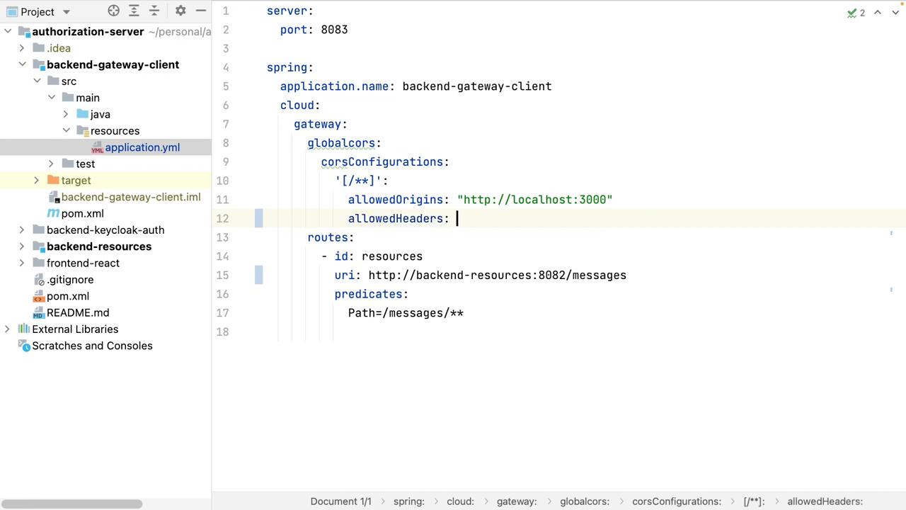
text("*")
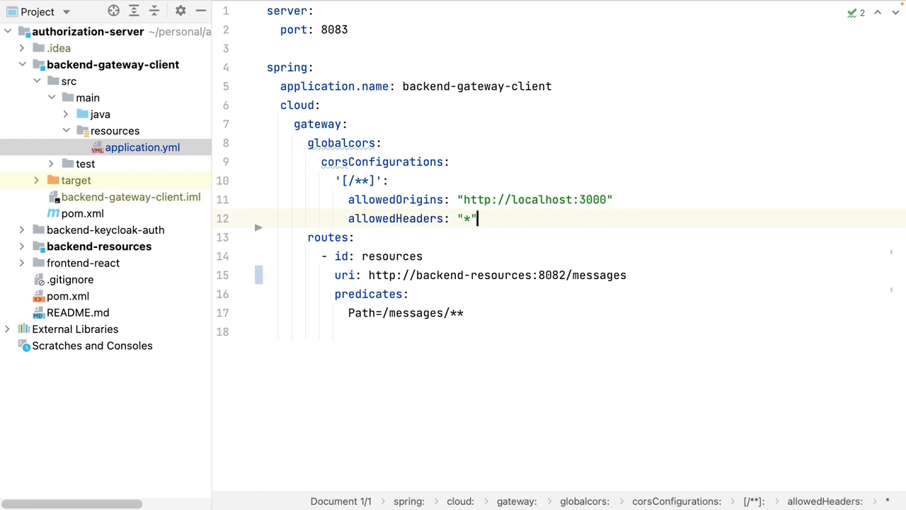
text(allowedMethods:)
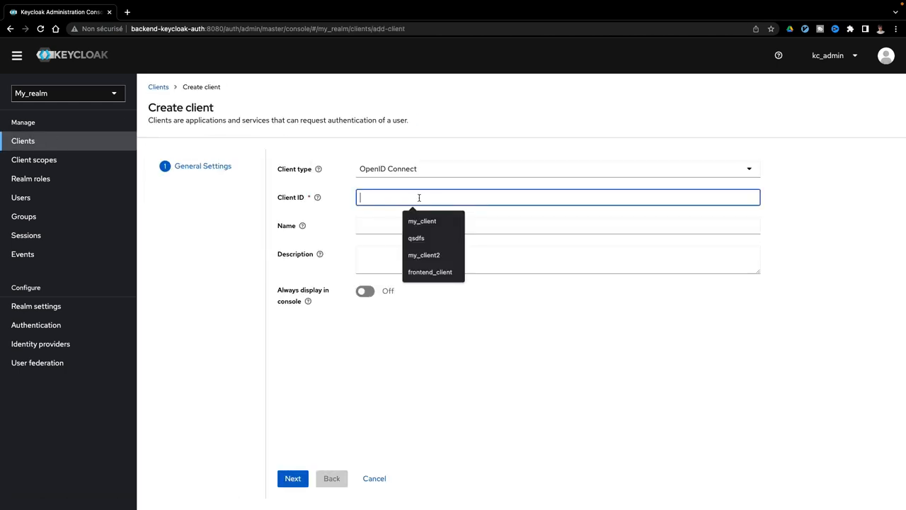
Step: Enter frontend_client as the client ID and continue to Capability config
click(429, 272)
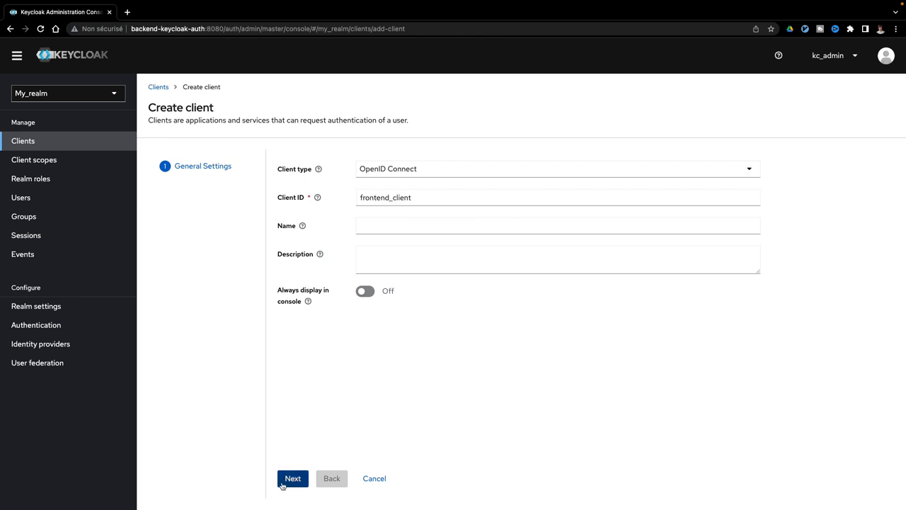
click(292, 478)
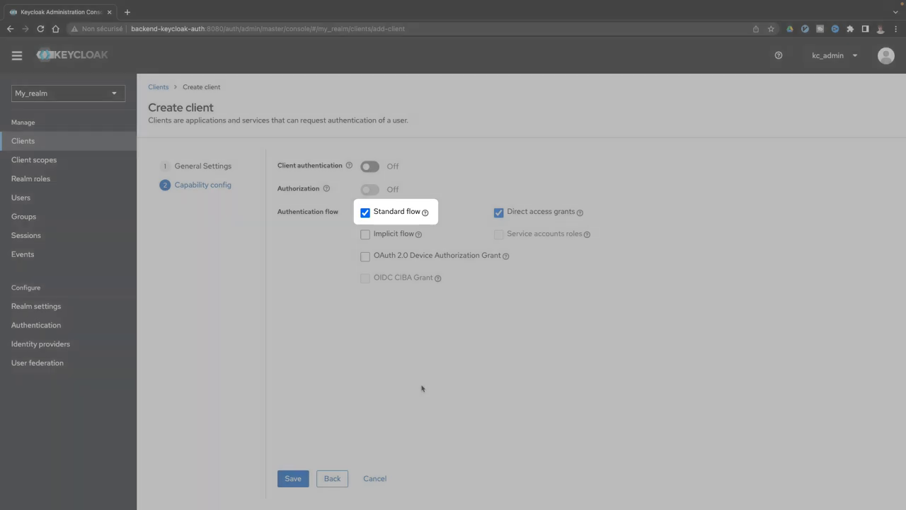
click(292, 477)
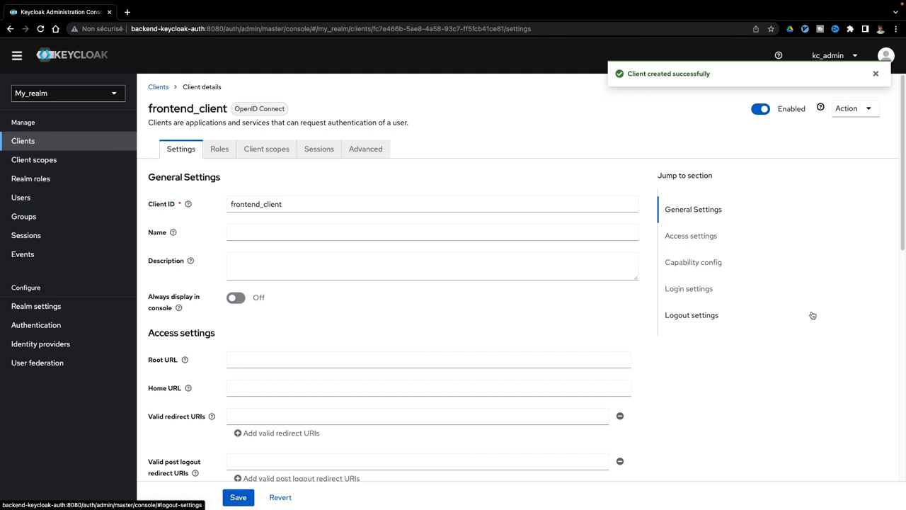
scroll(down, 3)
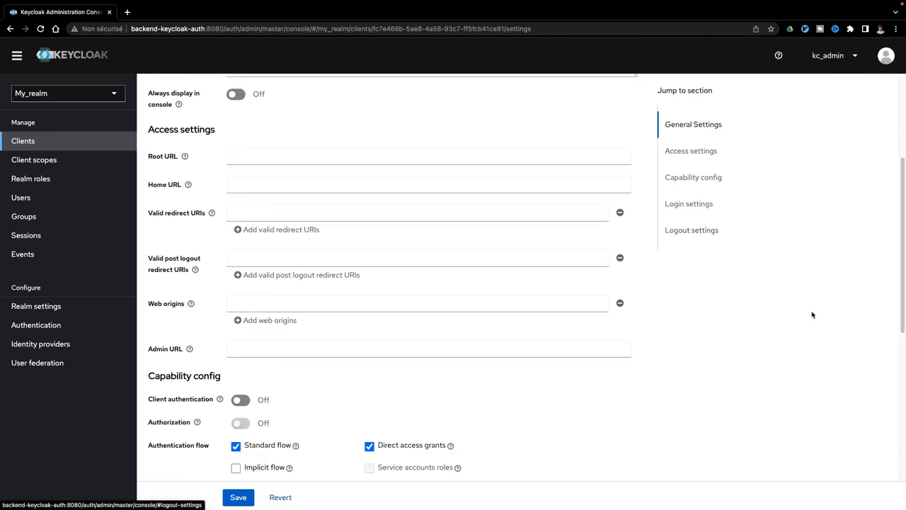
click(418, 212)
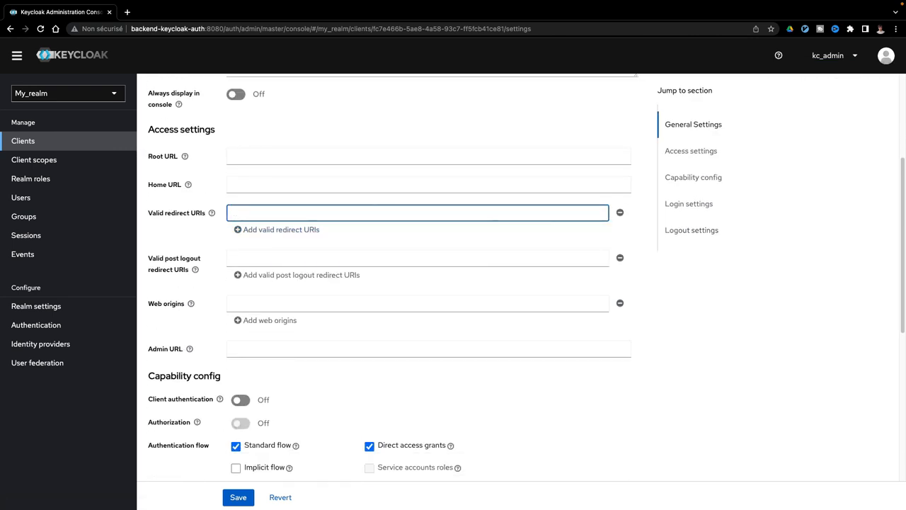
text(http://localhost:3000)
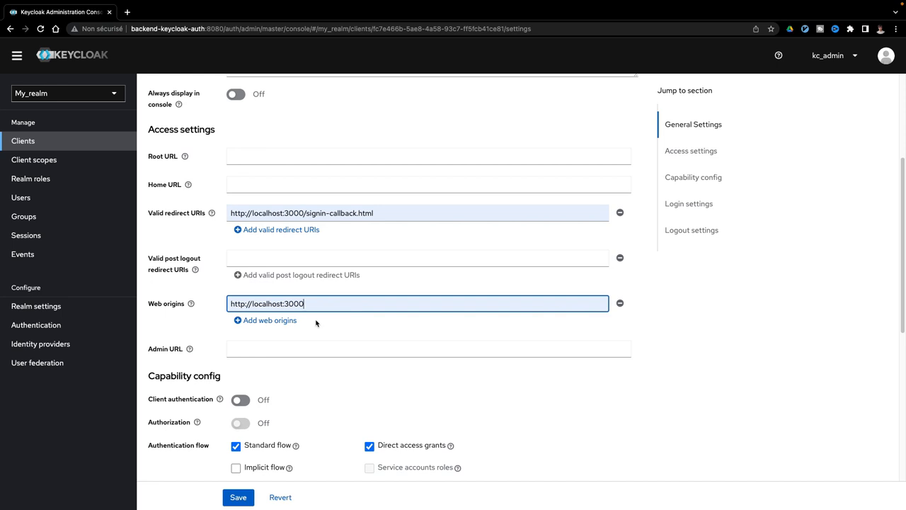
Step: Save the client's URLs, then set the Advanced PKCE code challenge method to S256 and save
click(238, 497)
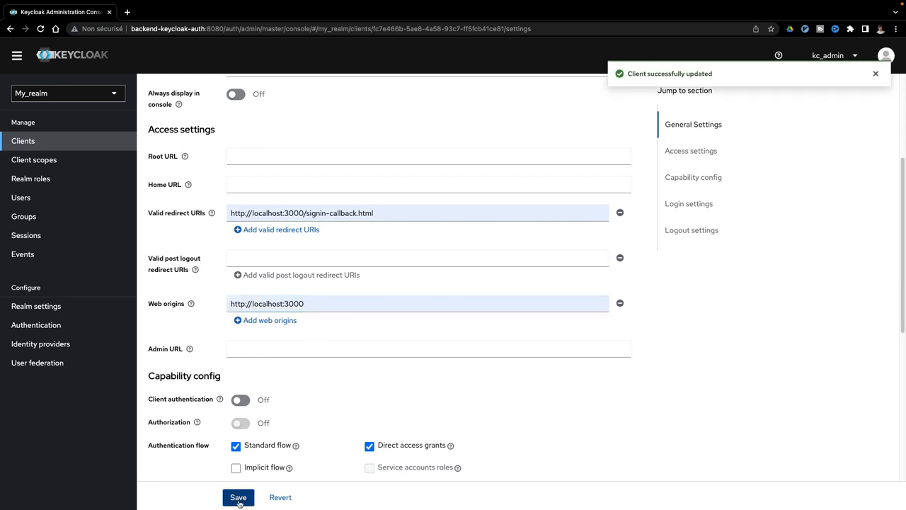
click(366, 148)
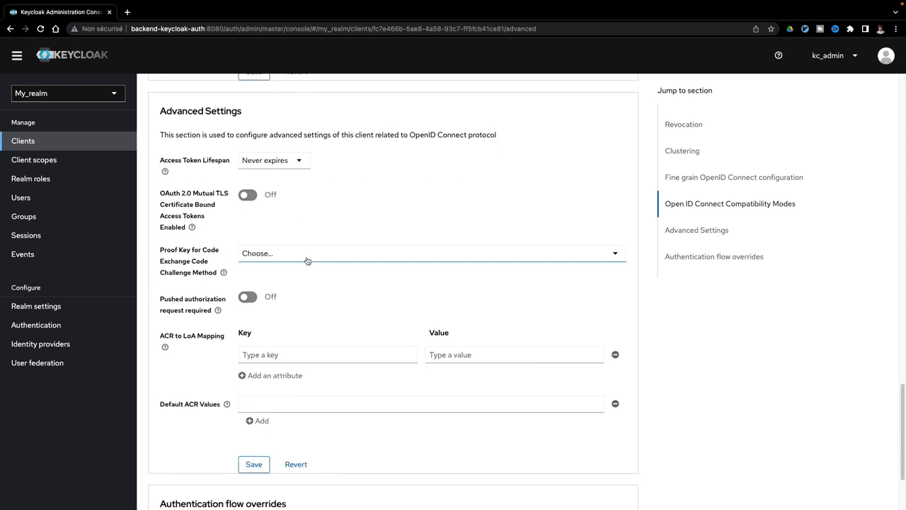
click(431, 253)
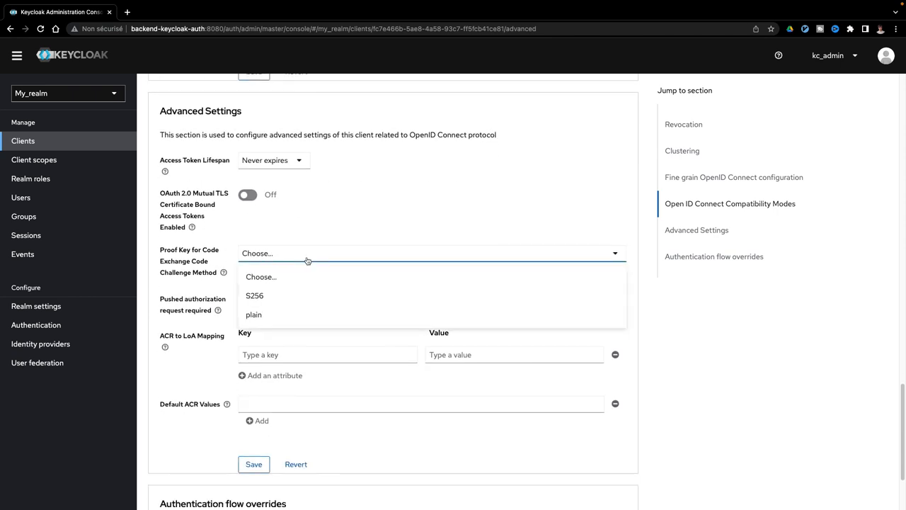
click(254, 295)
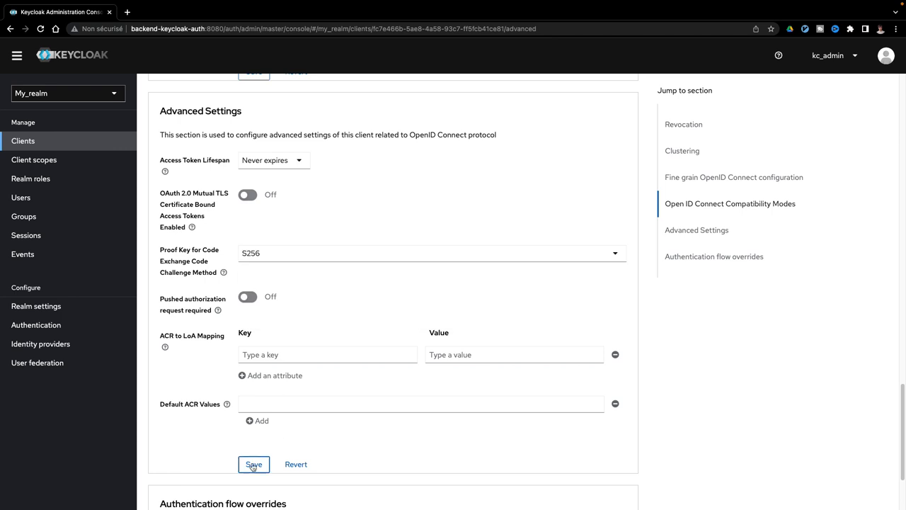
click(254, 464)
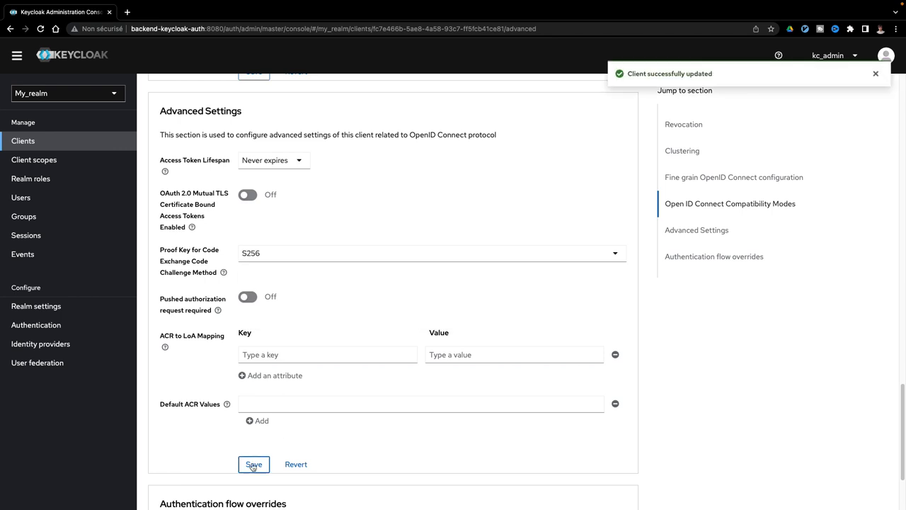
mouse_move(33, 160)
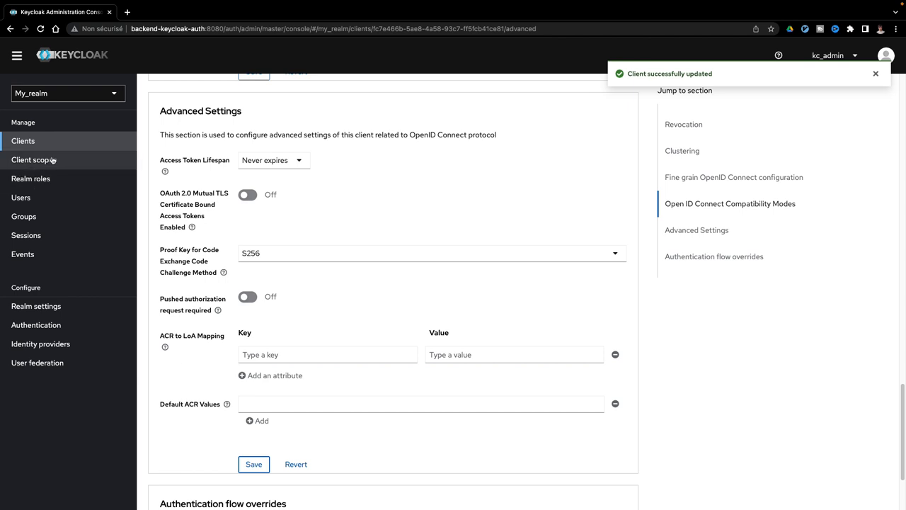
Step: Create and save a client scope named message.read
click(33, 159)
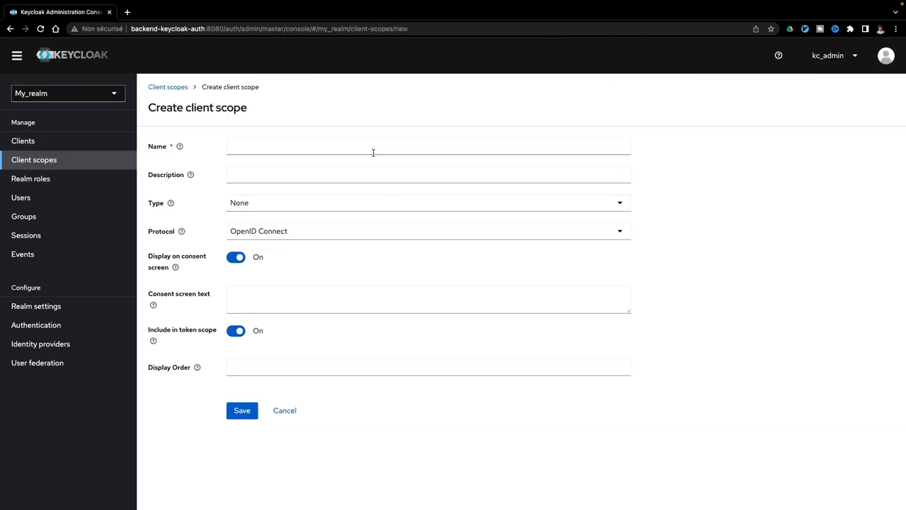
text(message.read)
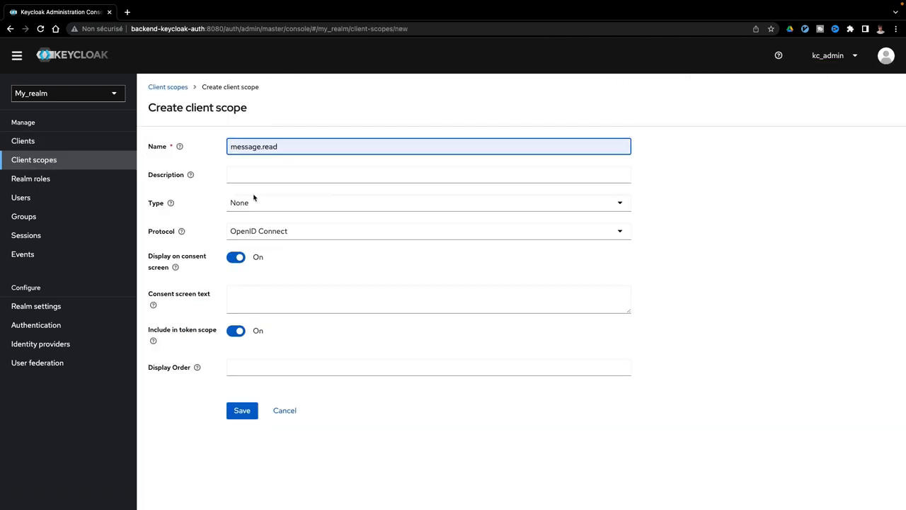
click(428, 202)
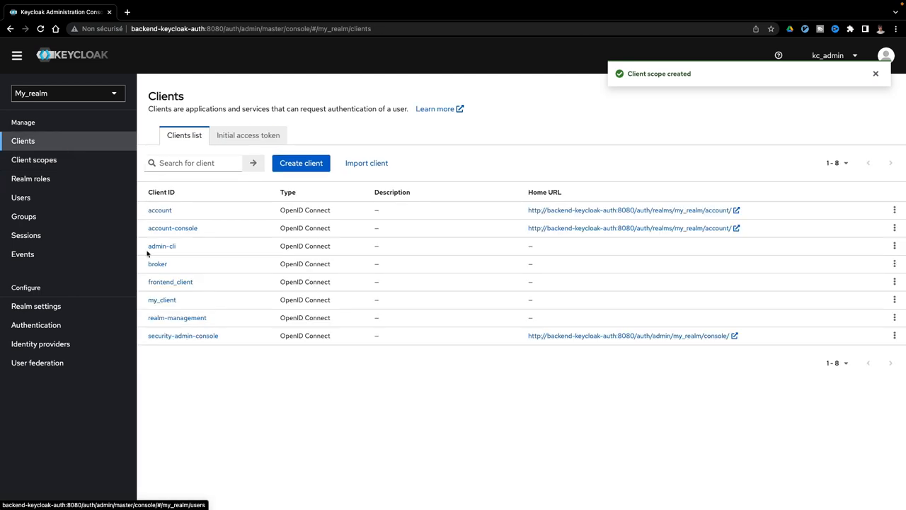
Step: Select message.read in frontend_client's Add client scope list
click(170, 281)
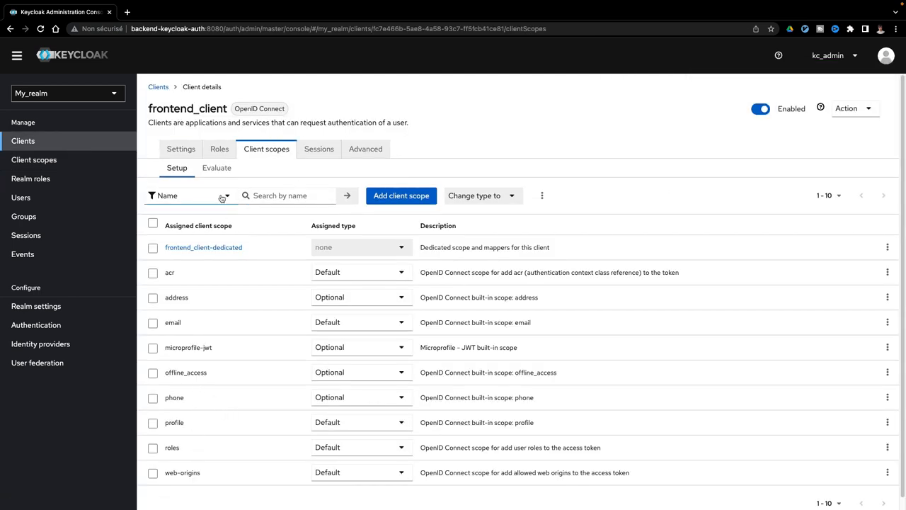
text(message)
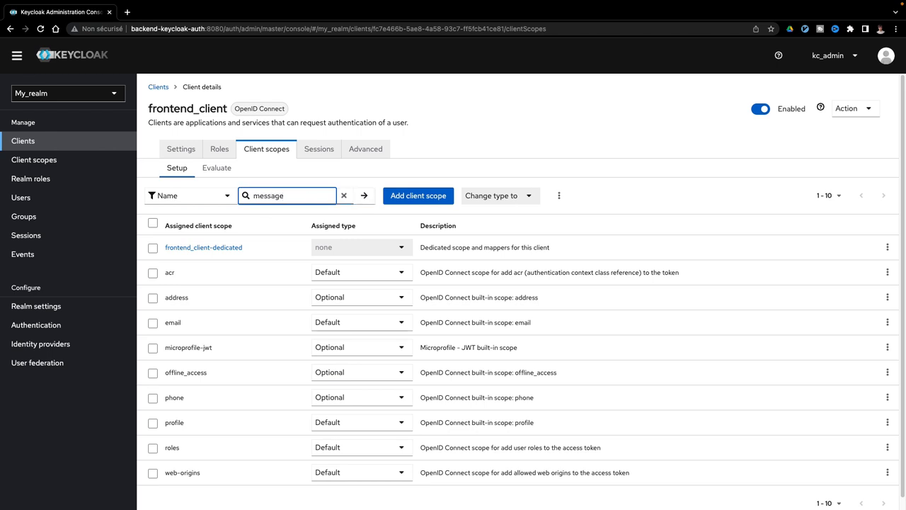
click(417, 195)
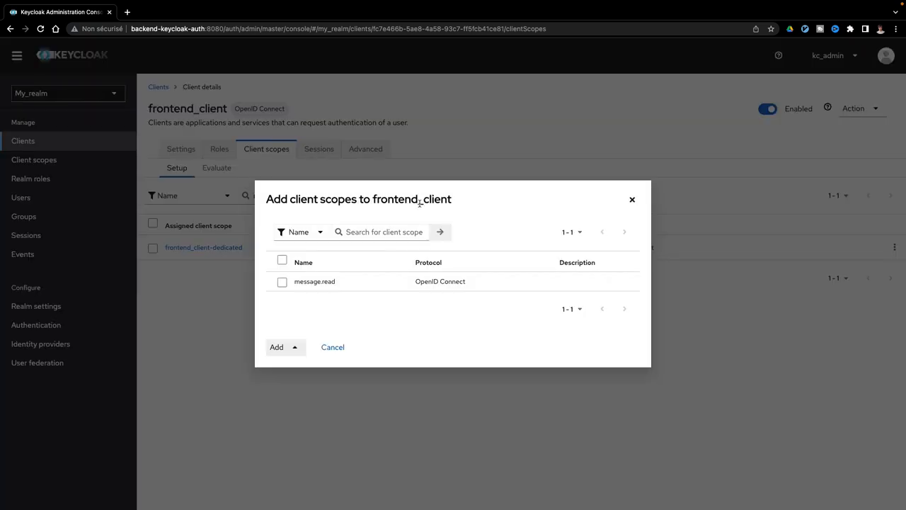
click(294, 347)
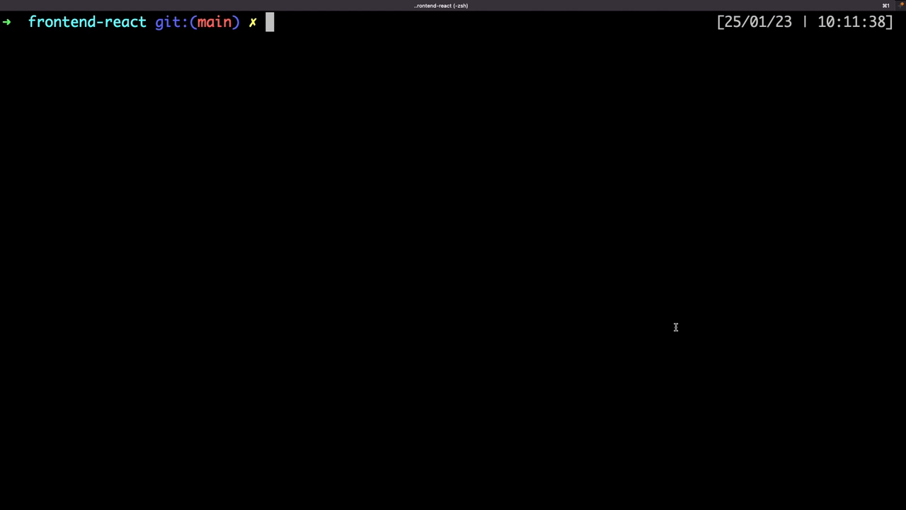
Step: Run yarn add oidc-client in the frontend-react terminal
text(yarn add oidc-client)
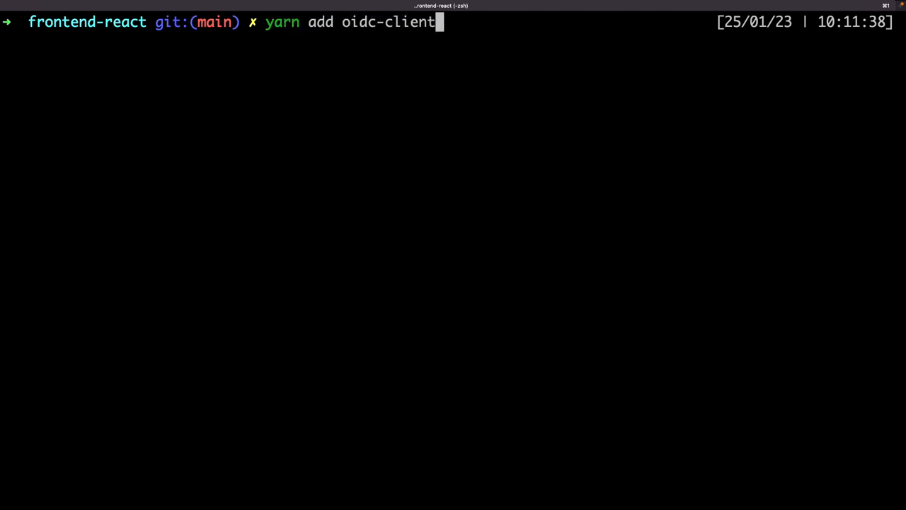
key(Return)
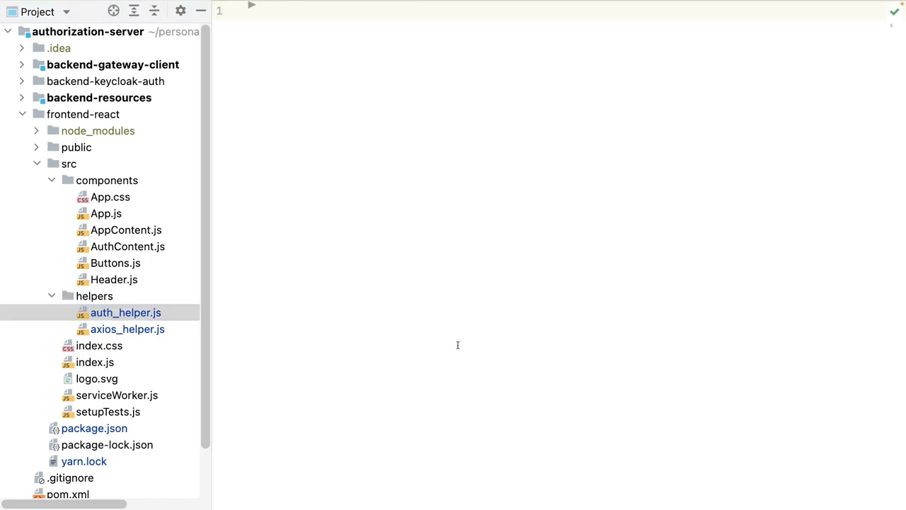
text(import { UserM)
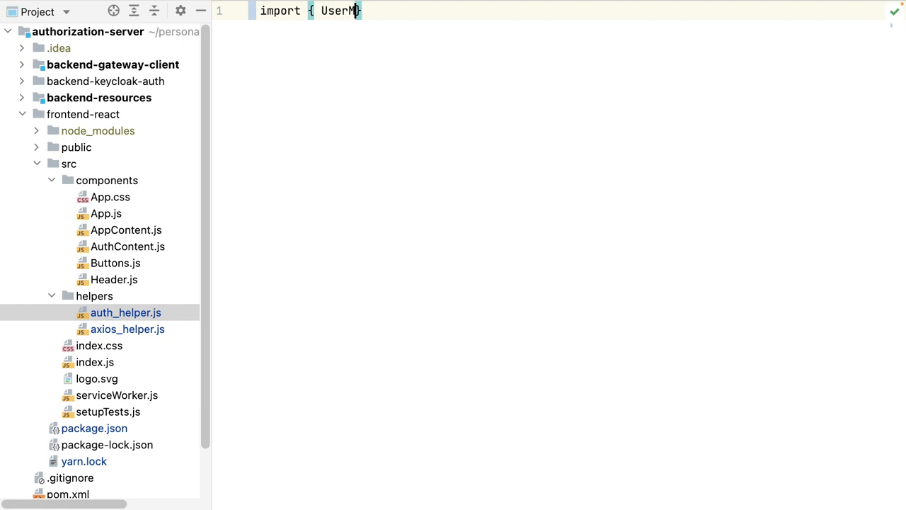
text(anager } from 'oidc-client';)
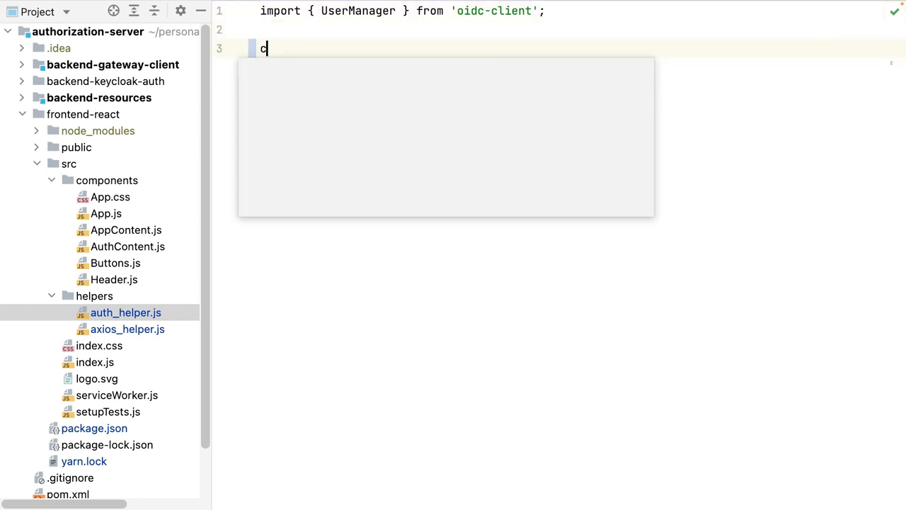
text(onst settings =)
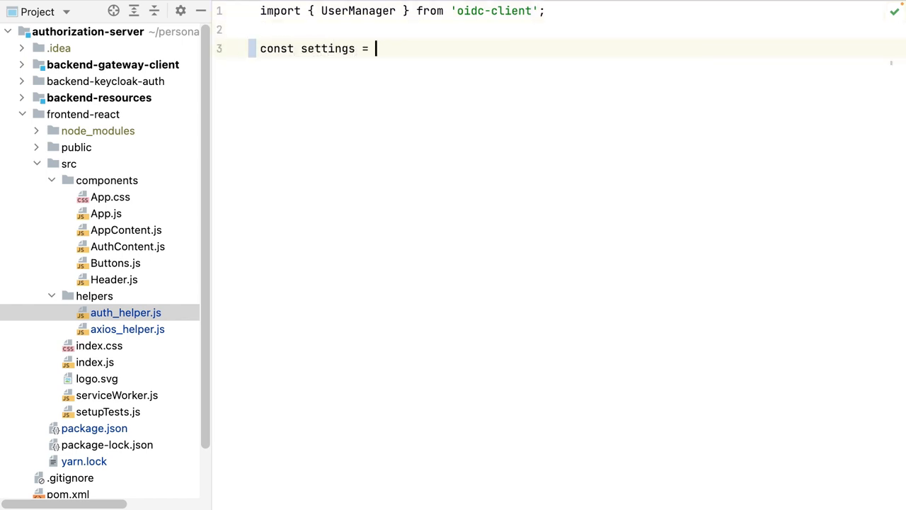
text({)
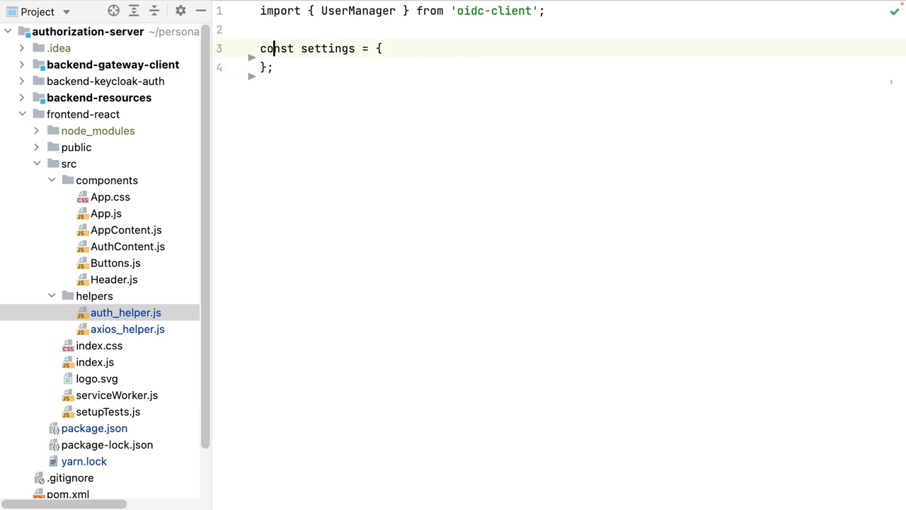
text(authori)
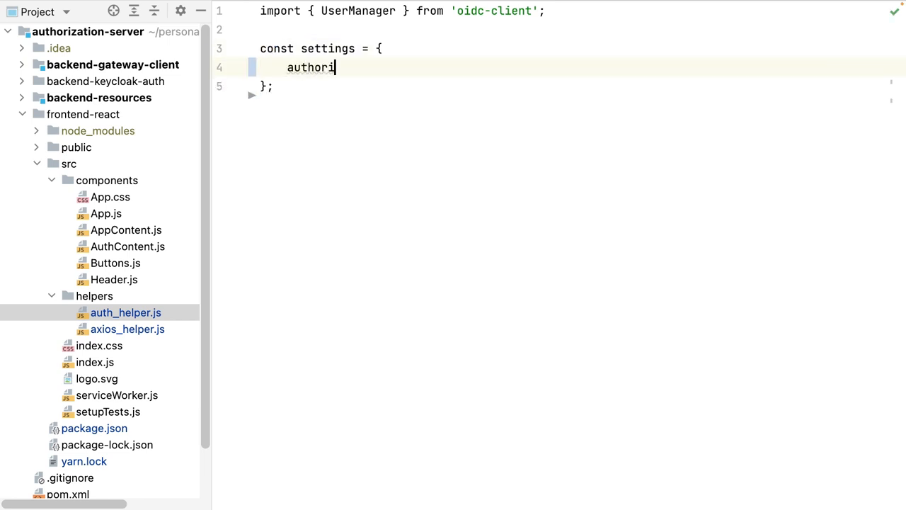
text(ty: "http")
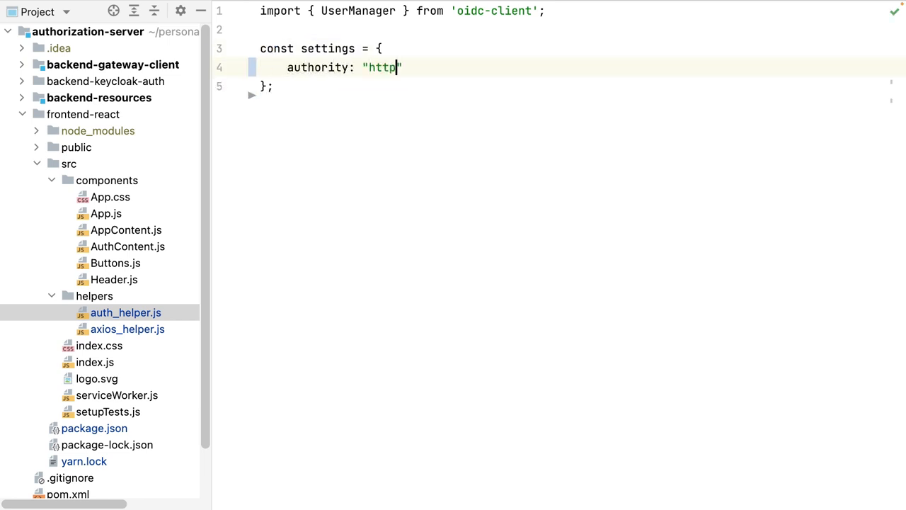
text(://backend-ke)
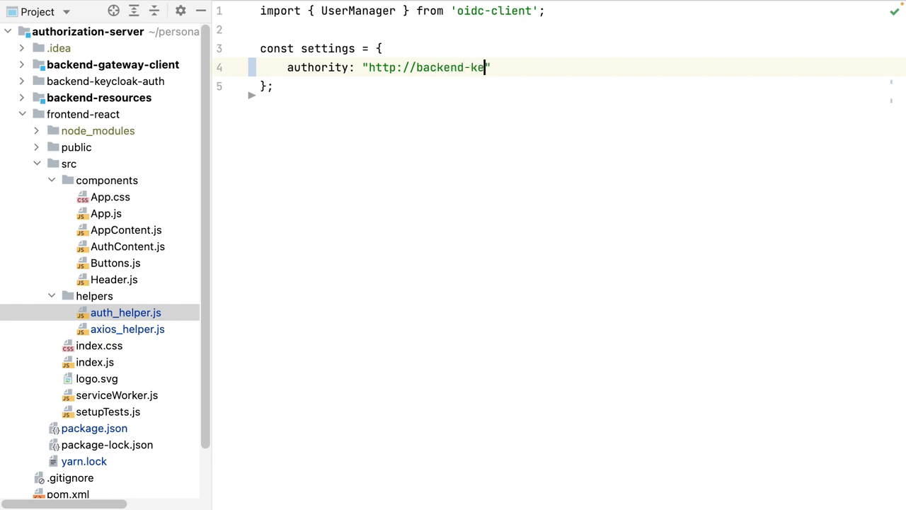
text(ycloak-auth:8080/)
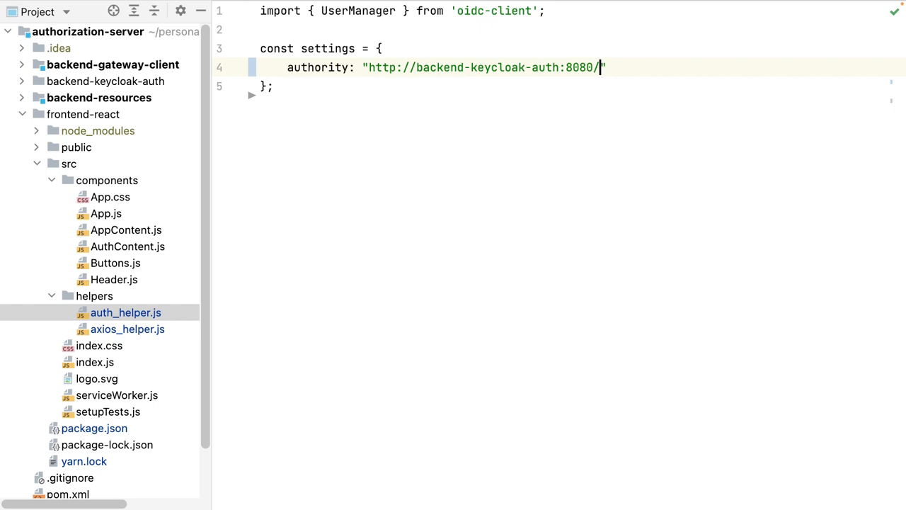
text(auth/realms/)
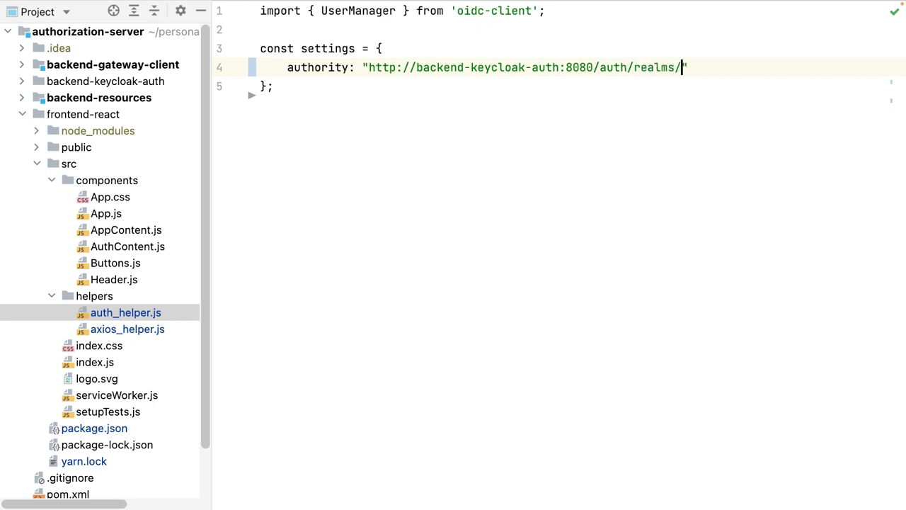
text(my_realm/",)
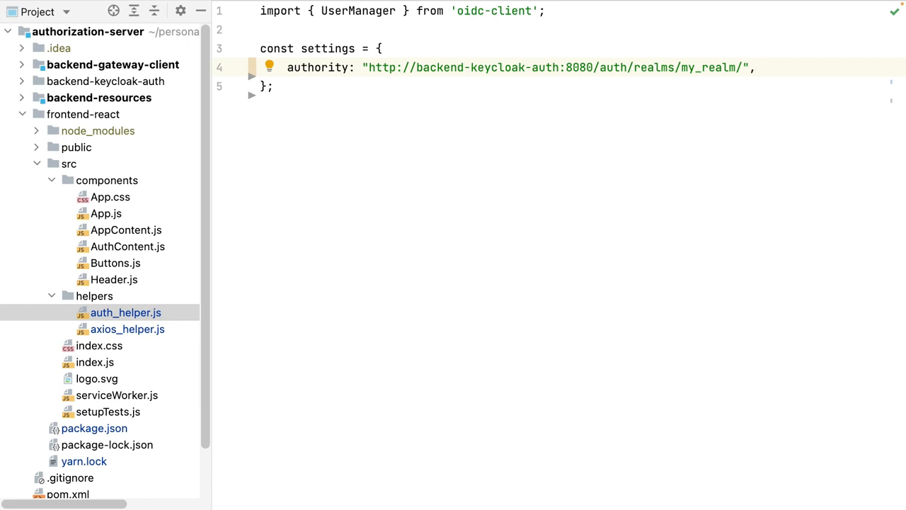
key(enter)
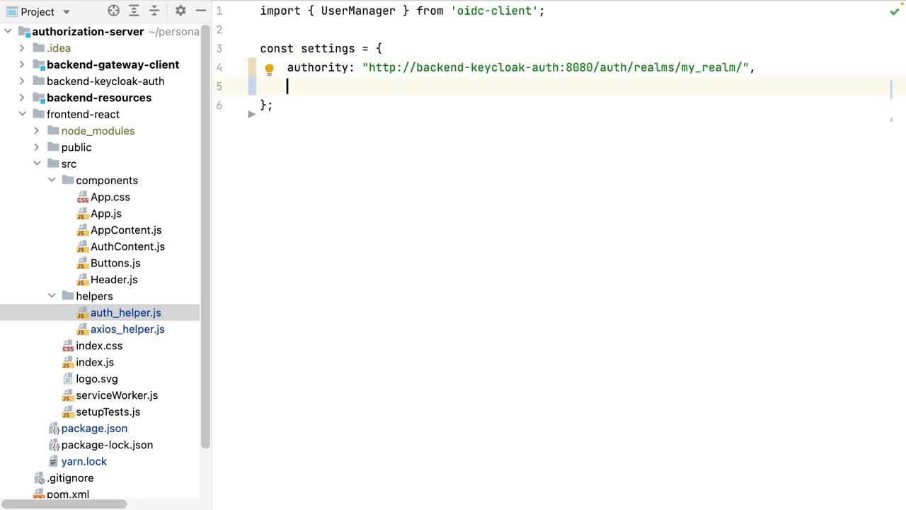
text(client_id: "front")
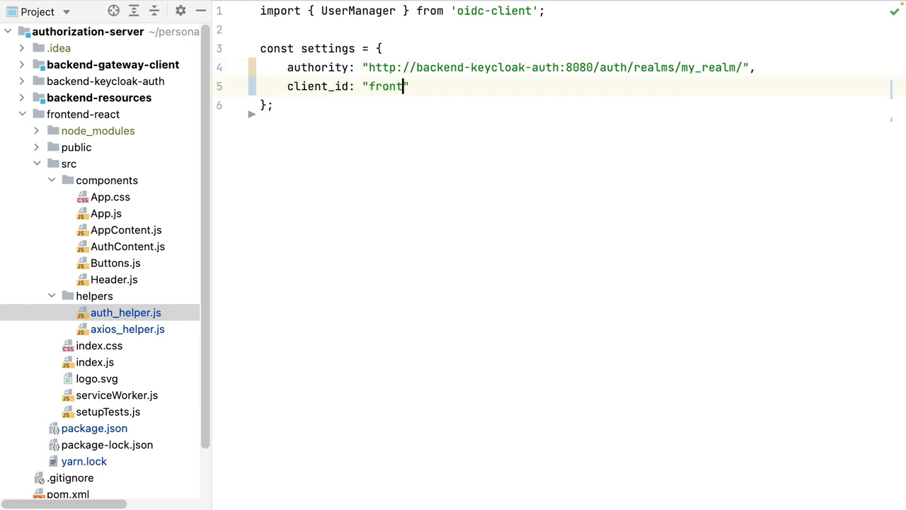
text(end_client)
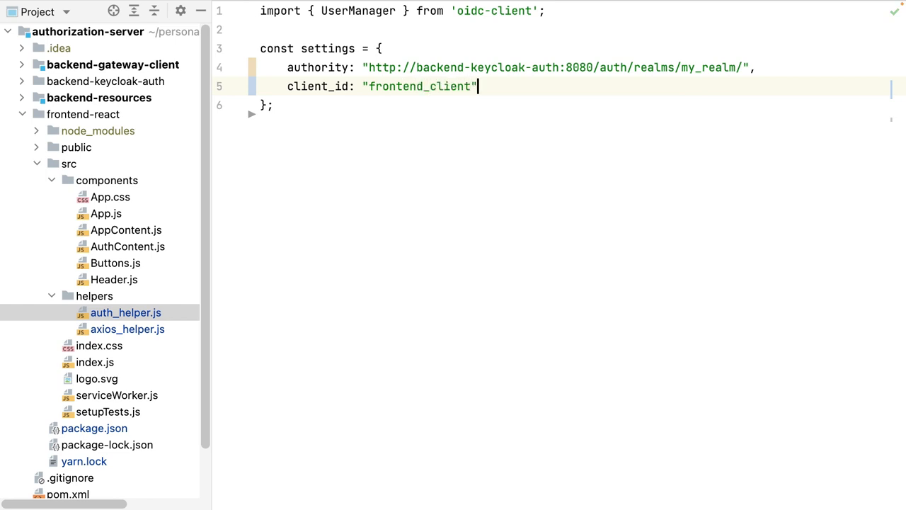
key(Enter)
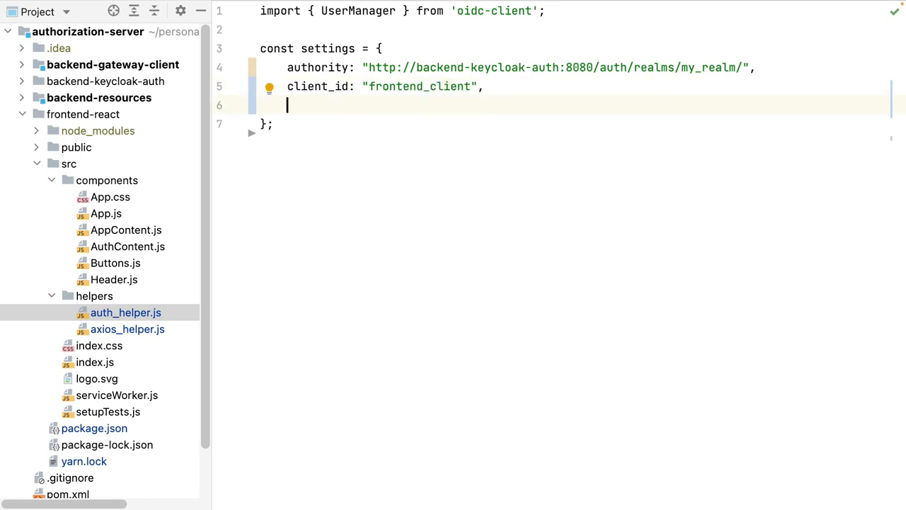
text(r)
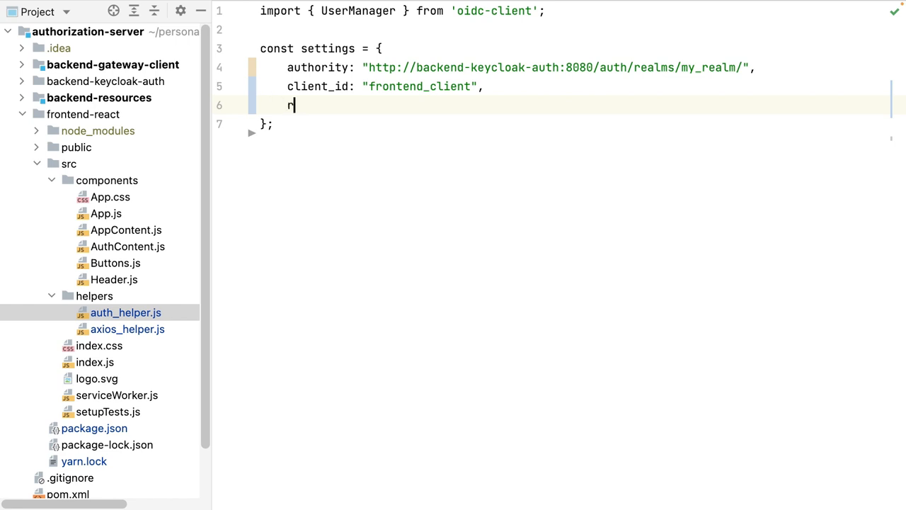
text(edirect_uri)
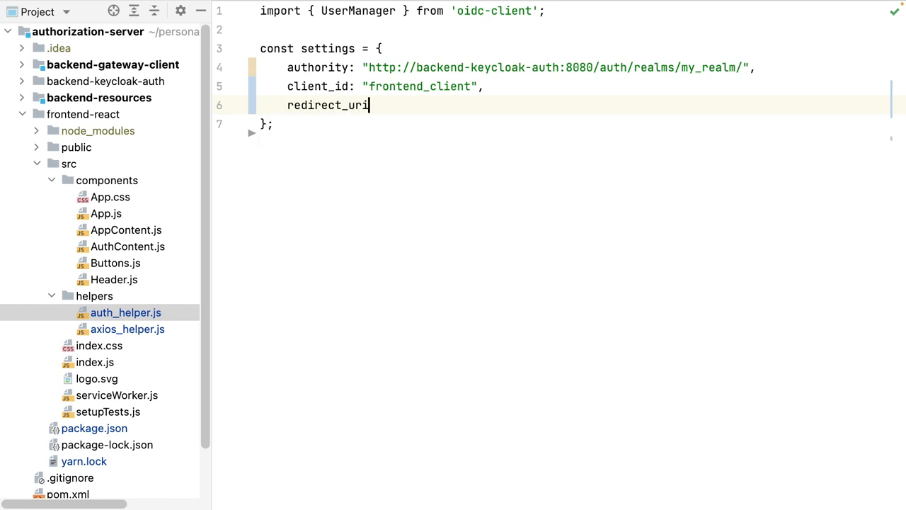
text(: "http://loc)
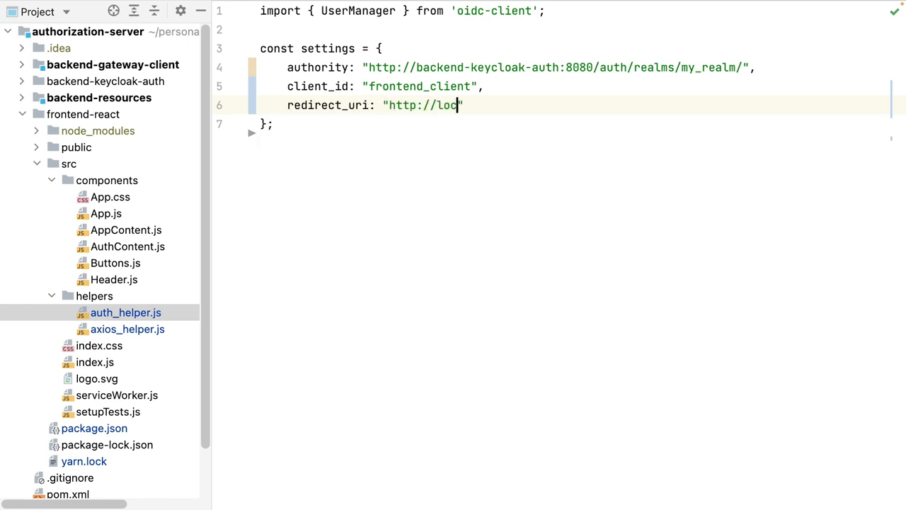
text(alhost:3000/si)
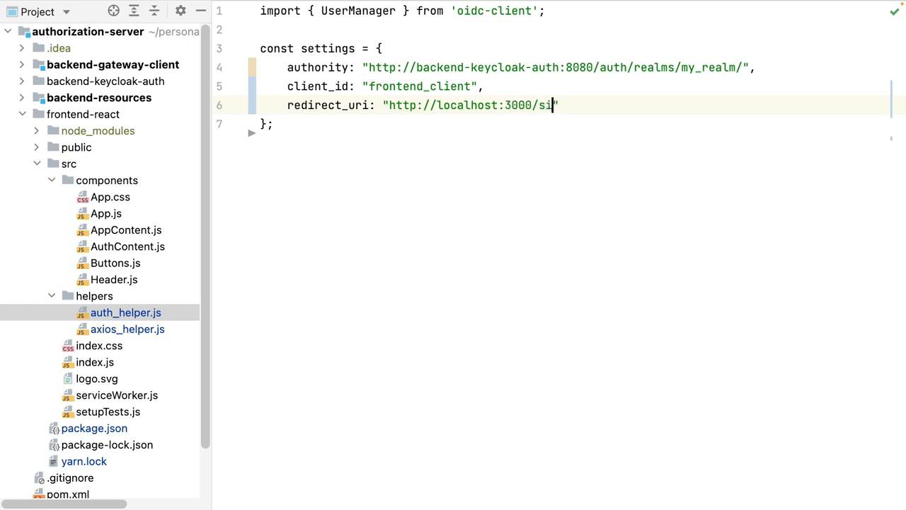
text(gnin-callback.h)
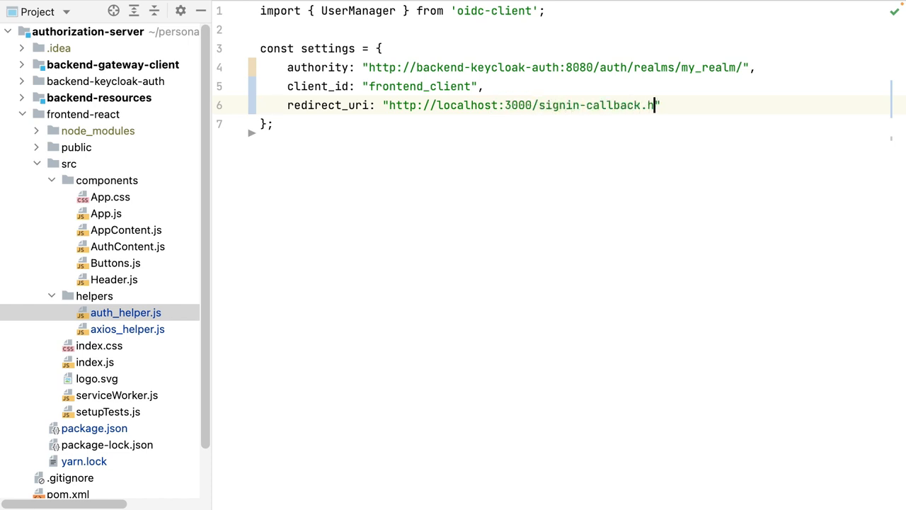
text(tml",)
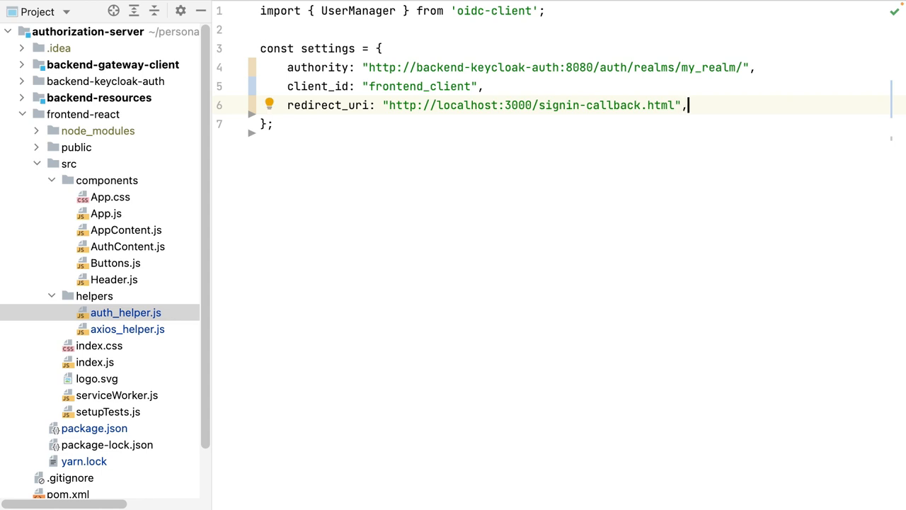
Step: Add response_type "code" and scope "openid profile message.read" without a trailing comma
text(response_type)
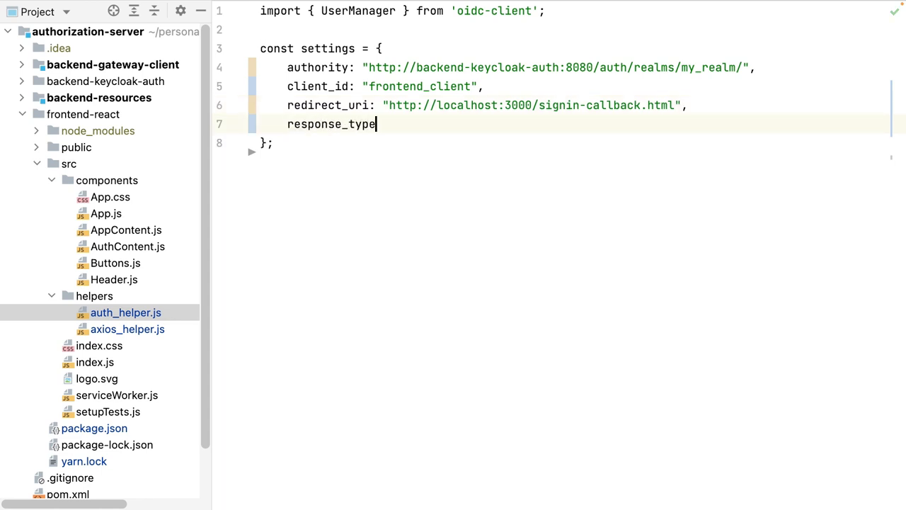
text(: "code",)
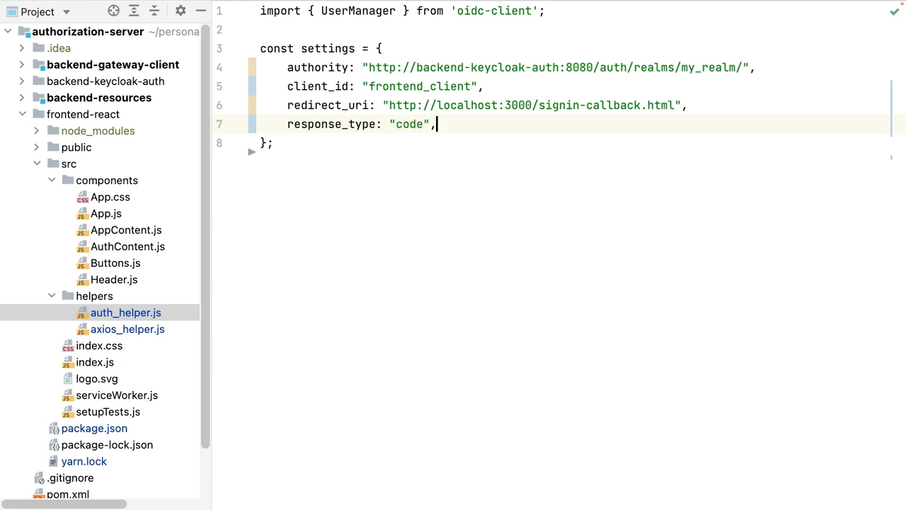
key(enter)
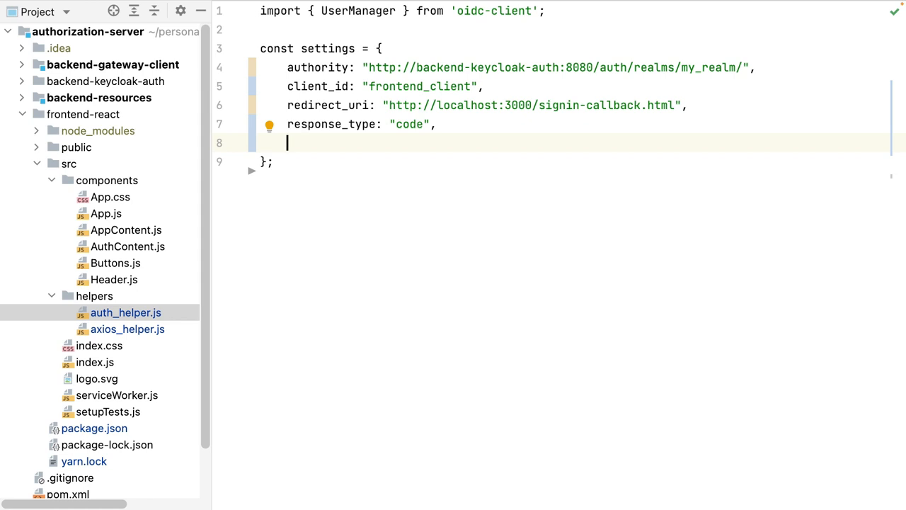
text(scope: "o)
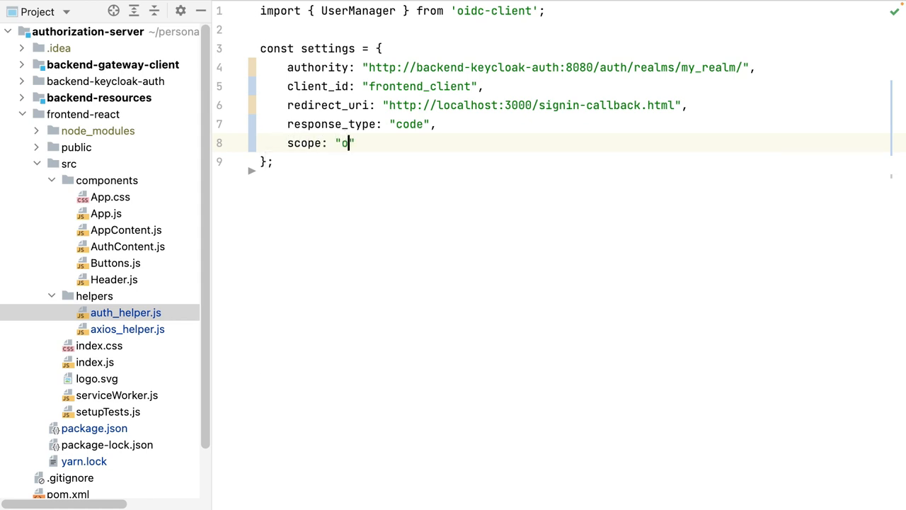
text(penid pro)
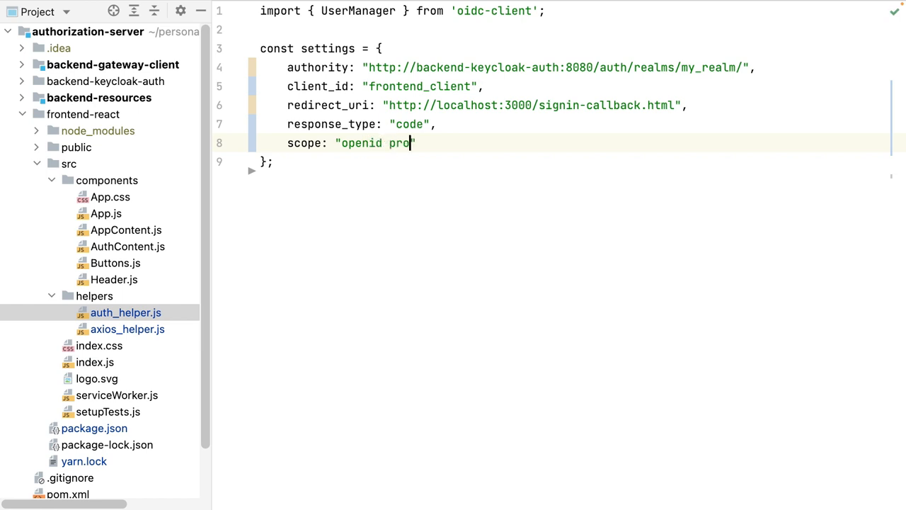
text(file message.read)
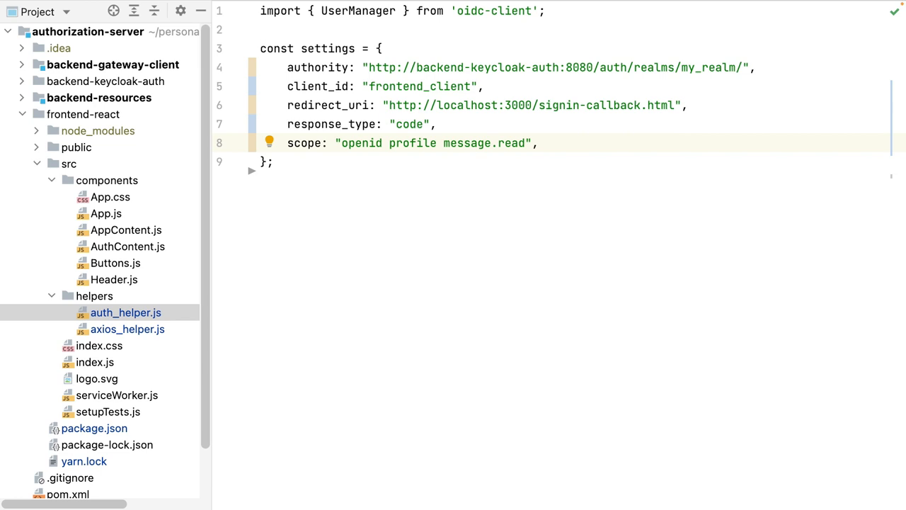
key(Backspace)
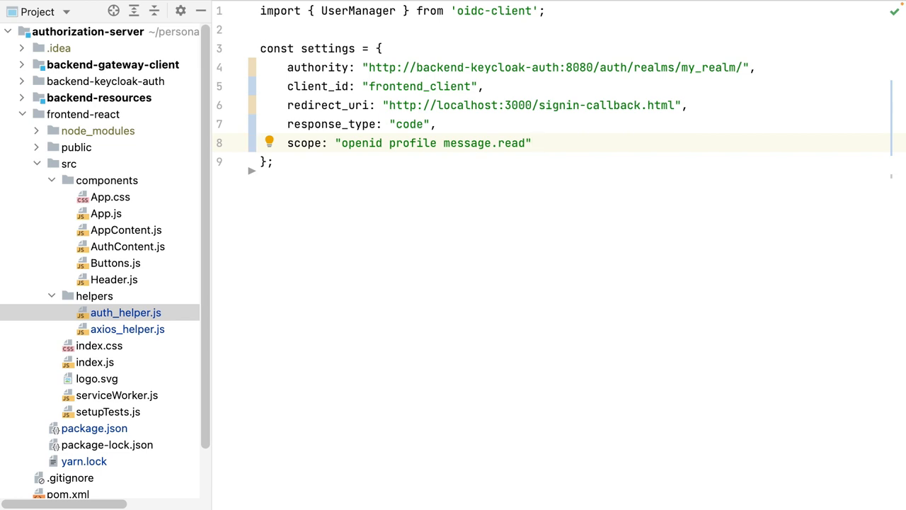
click(531, 142)
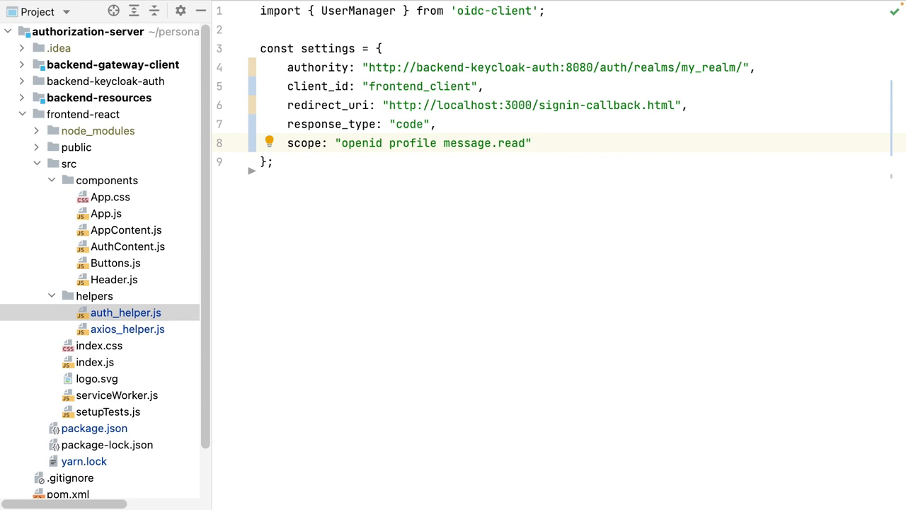
Step: Declare const userManager = new UserManager(settings) below the settings object
text(const user)
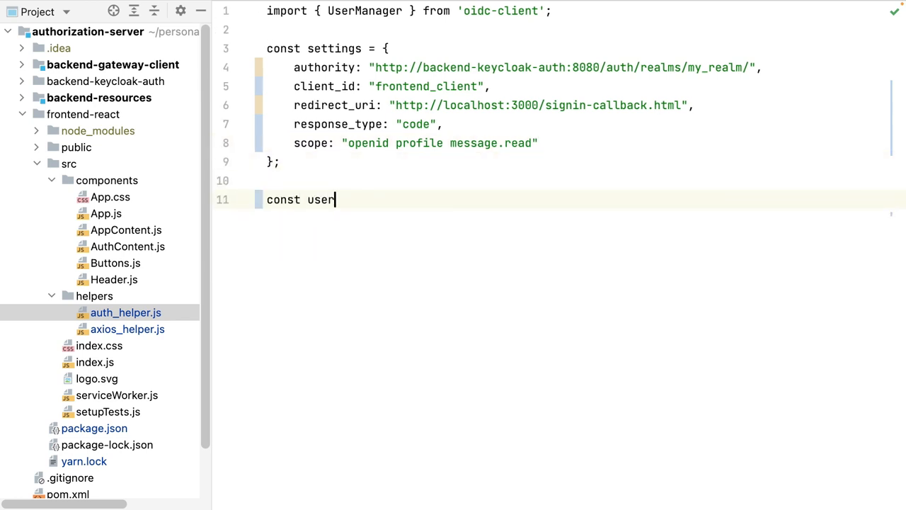
text(Manager = new UserManager)
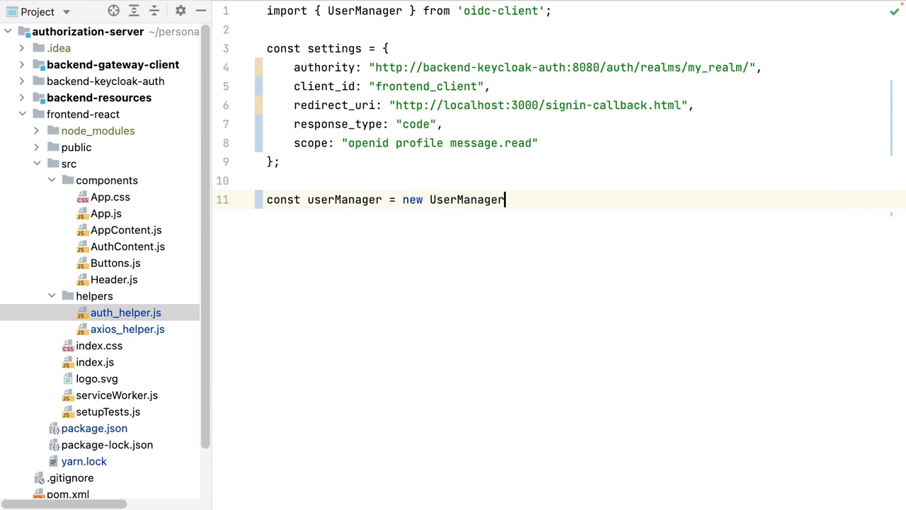
text((settings);)
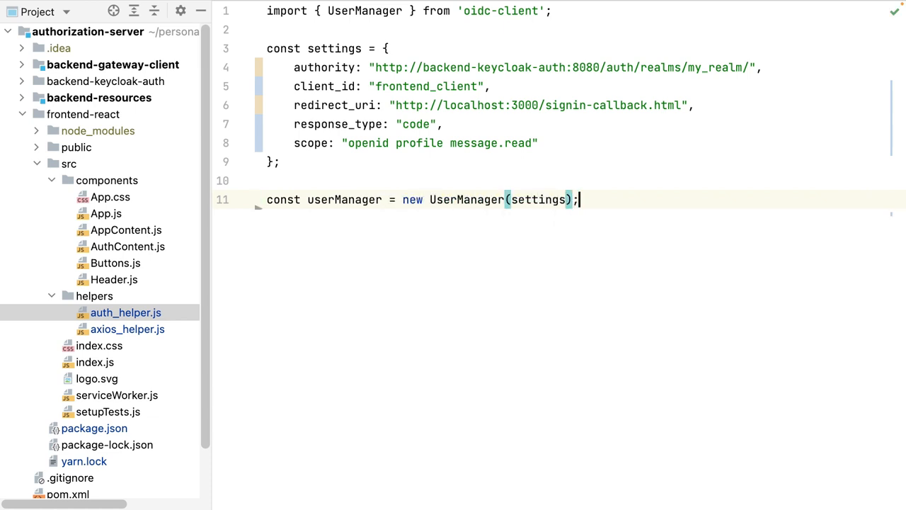
key(enter)
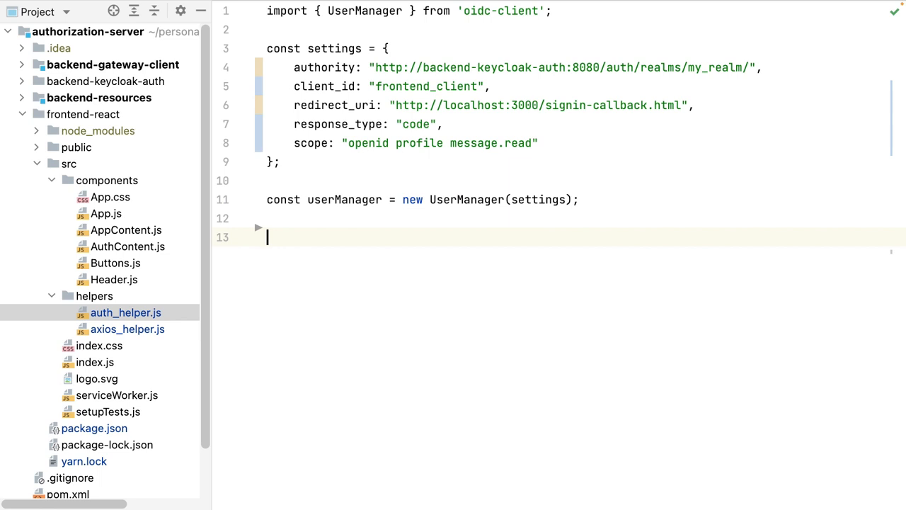
Step: Export a getUser arrow function returning userManager.getUser() and begin the login export
text(export const getU)
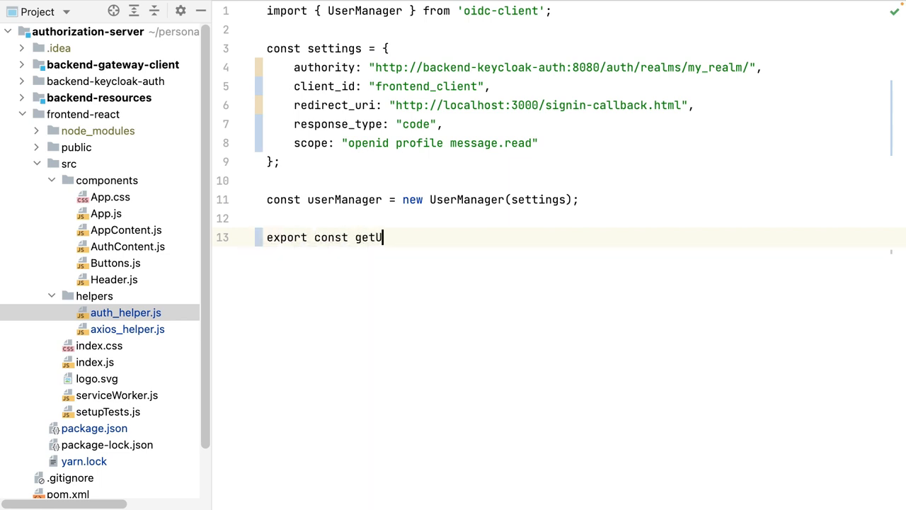
text(ser = ())
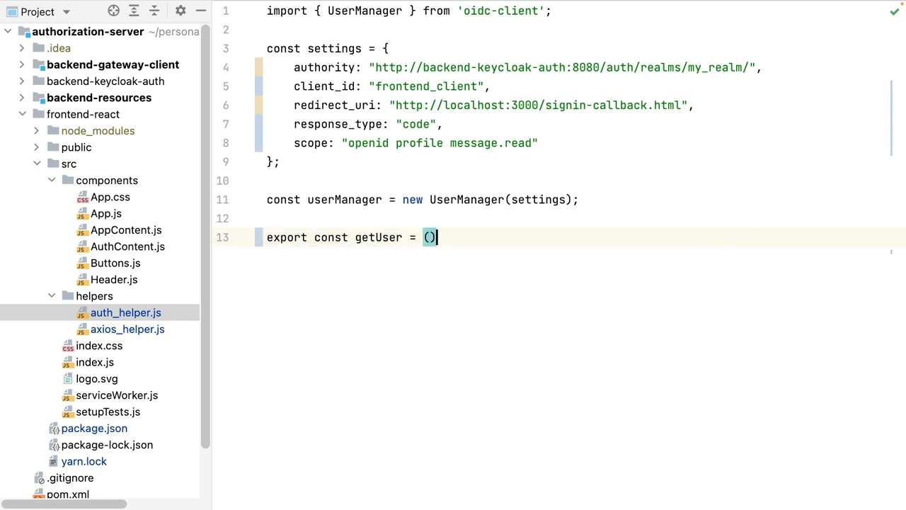
text(=> {)
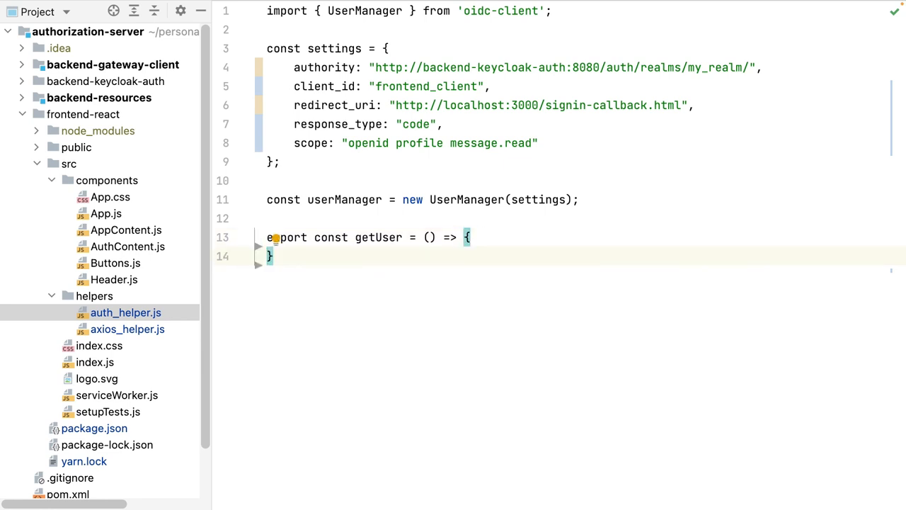
text(return userManager.getUser();)
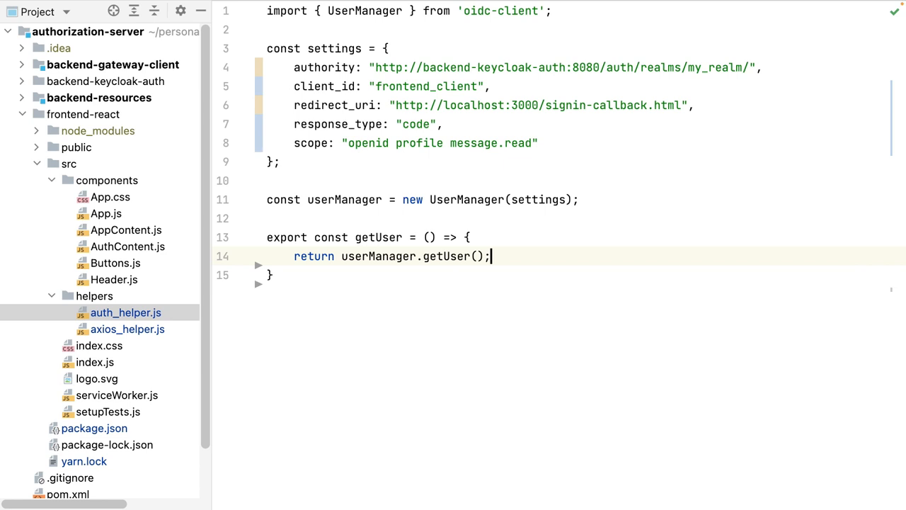
click(271, 275)
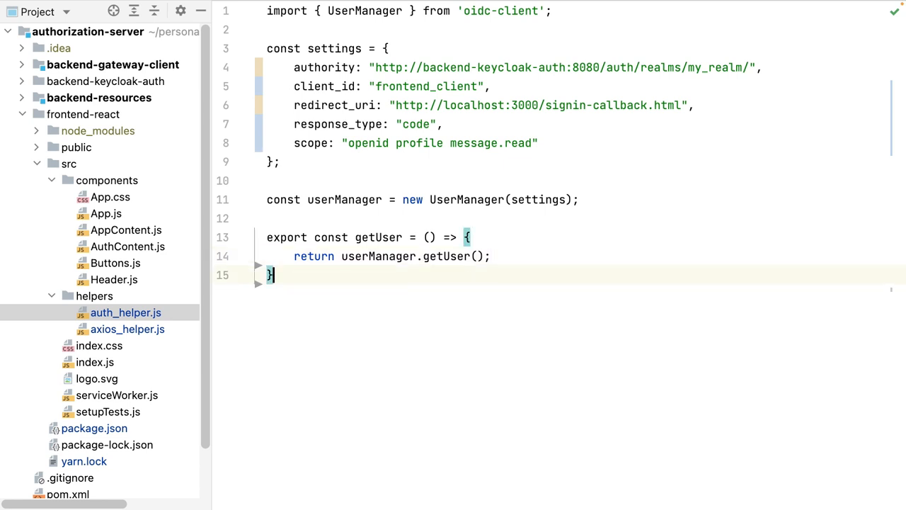
text(export const login = () =>)
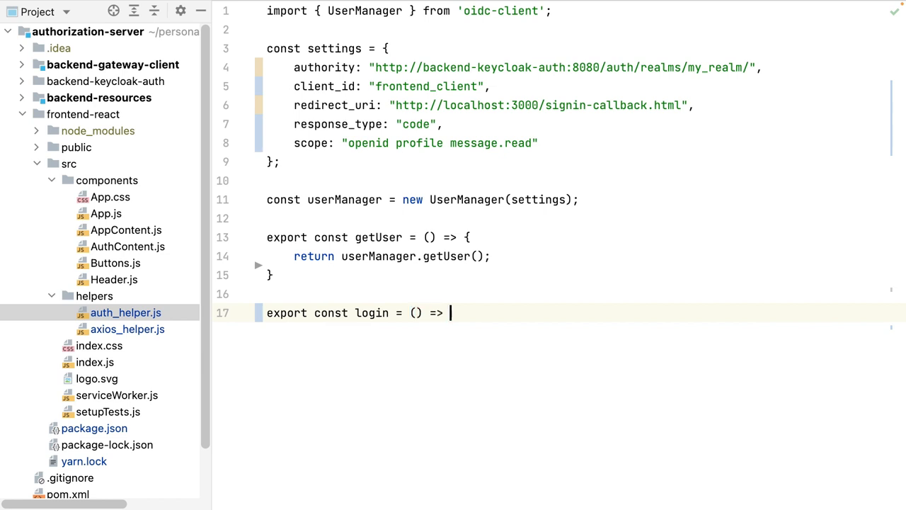
Step: Finish login with userManager.signinRedirect() and export logout returning userManager.signoutRedirect()
text({)
text(return userManager.sign)
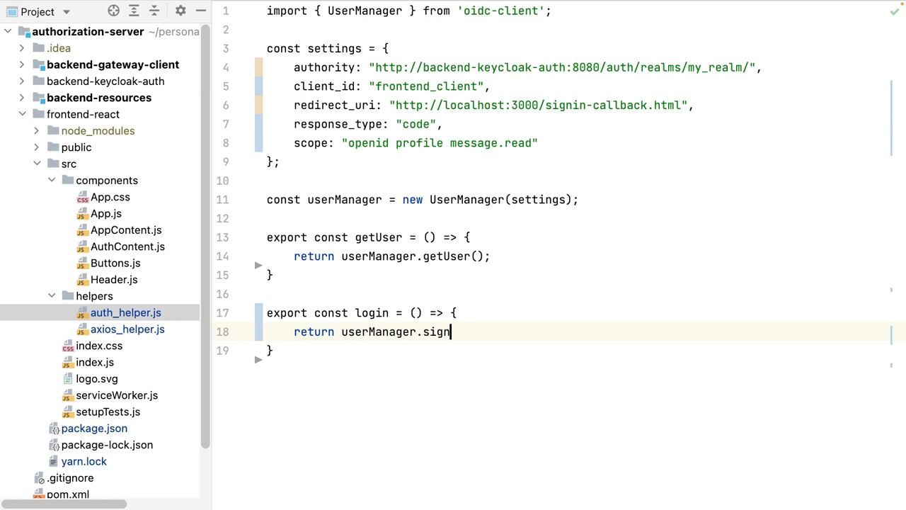
text(inRedirect();)
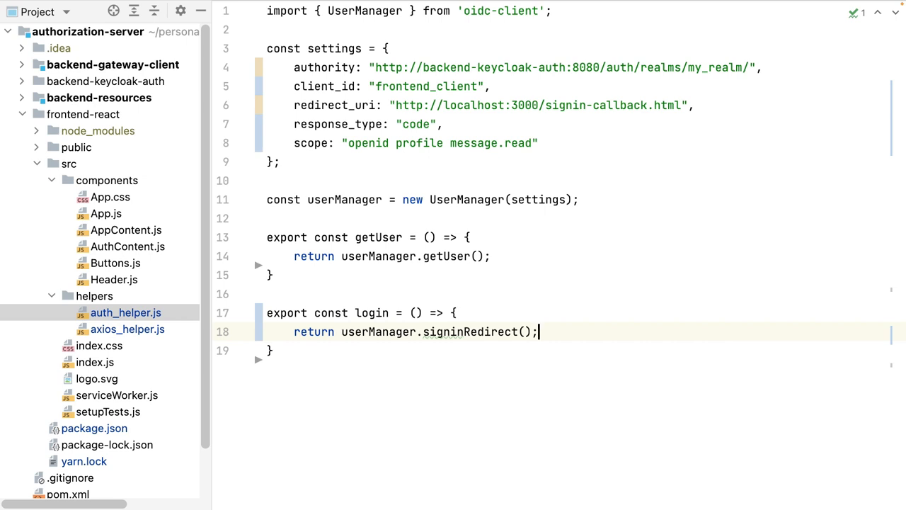
text(export)
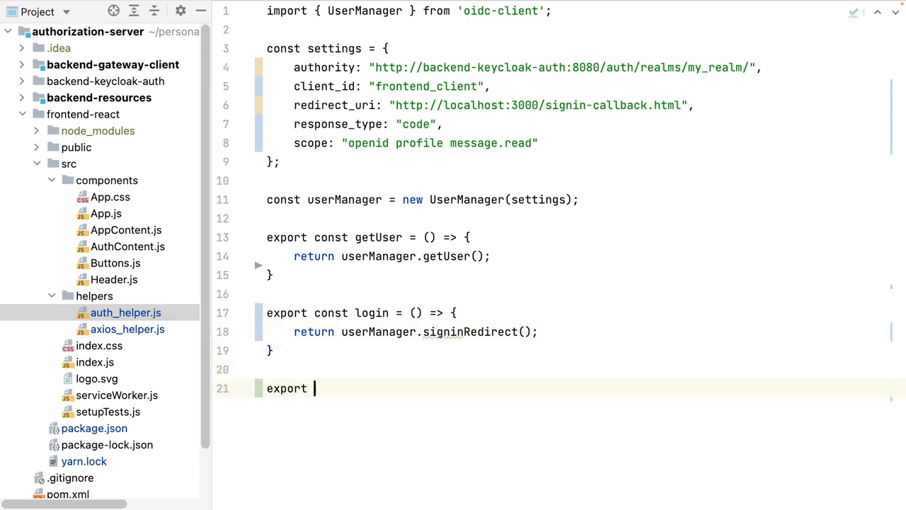
text(const logout =)
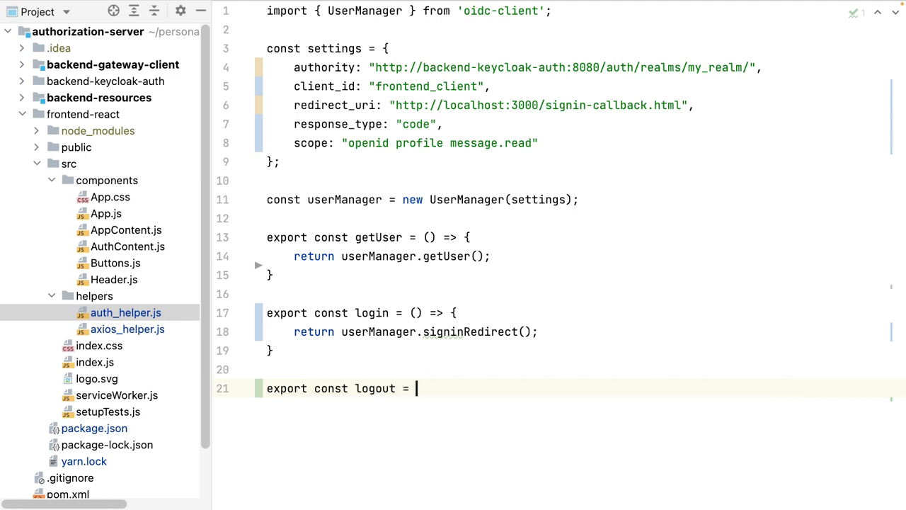
text(() => {)
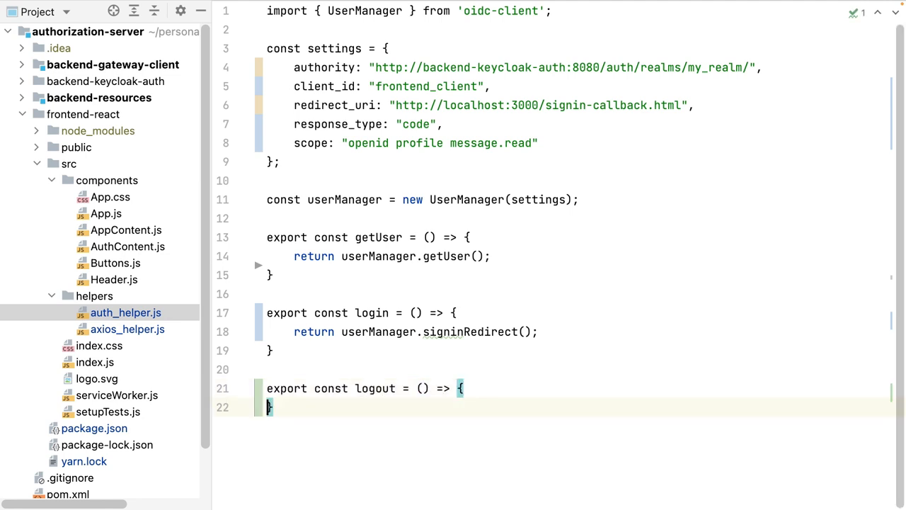
text(return s)
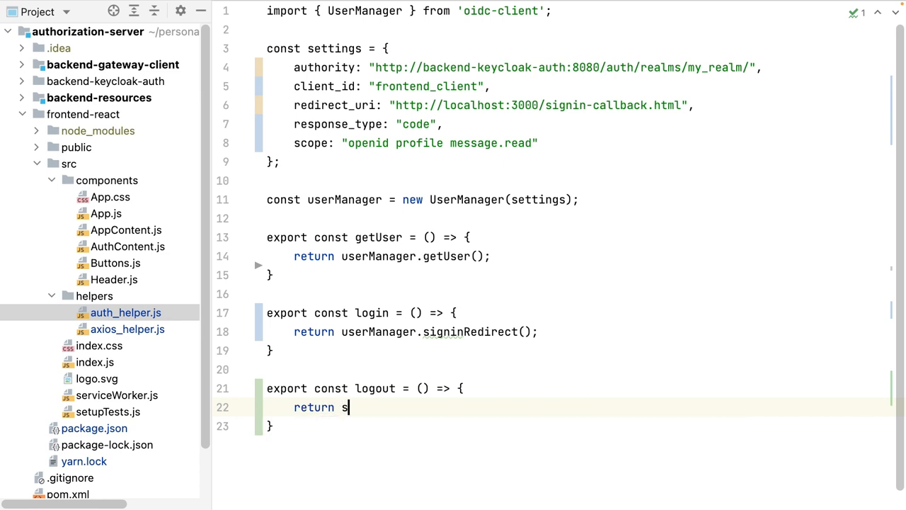
text(userManager.signout)
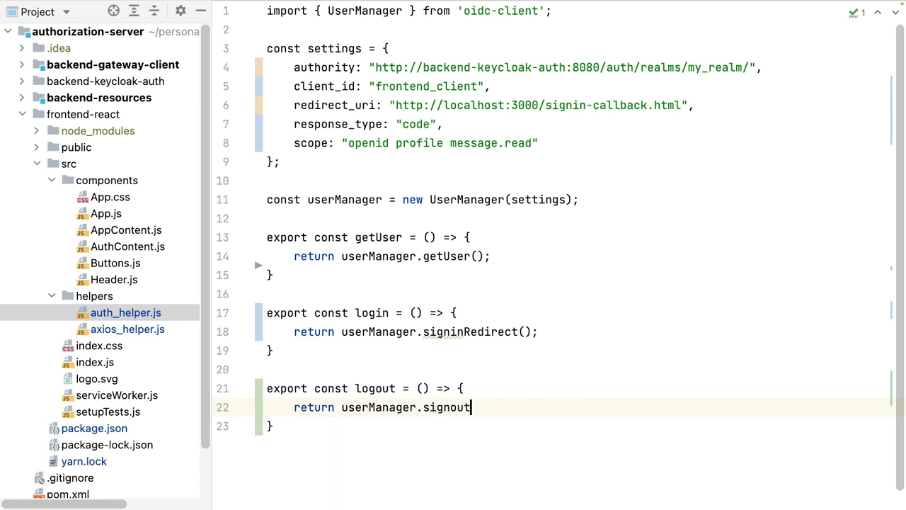
text(Redirect();)
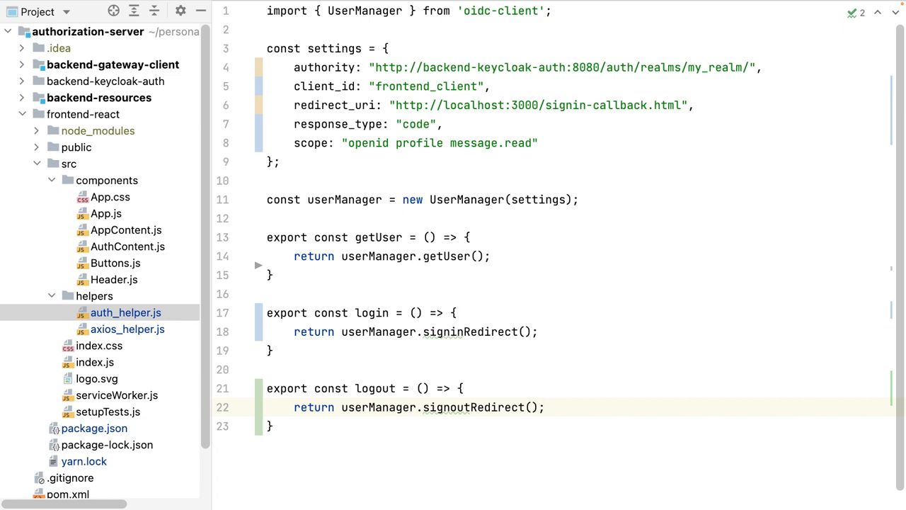
click(545, 407)
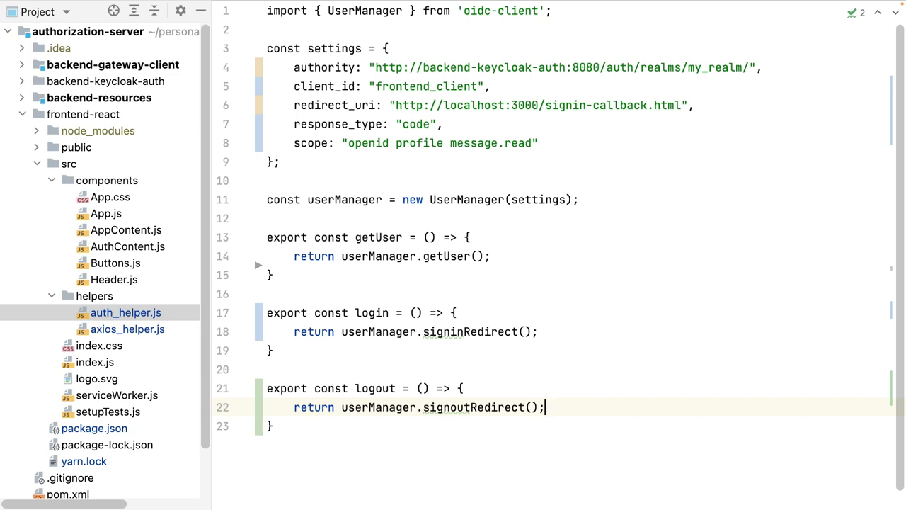
Step: Open public/signin-callback.html to review its signinRedirectCallback script
click(75, 147)
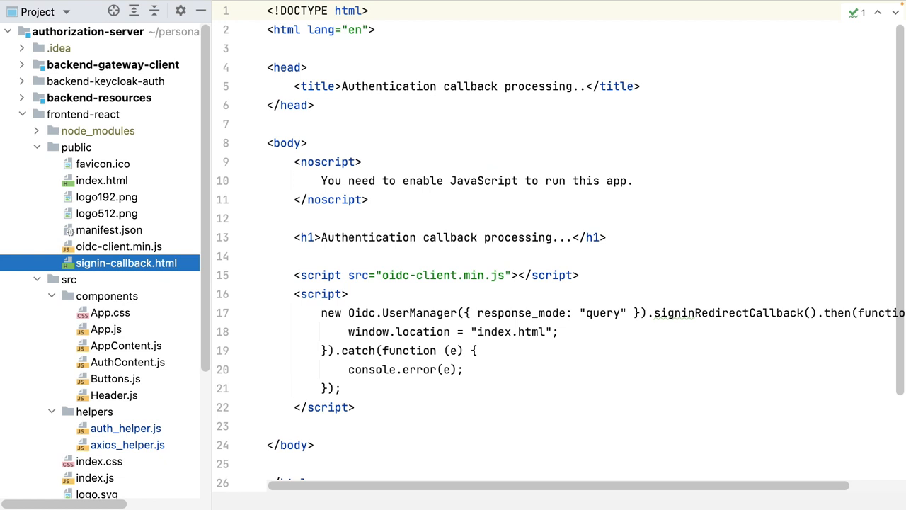
Step: In the empty axios_helper.js, import axios and getUser from './auth_helper'
click(128, 444)
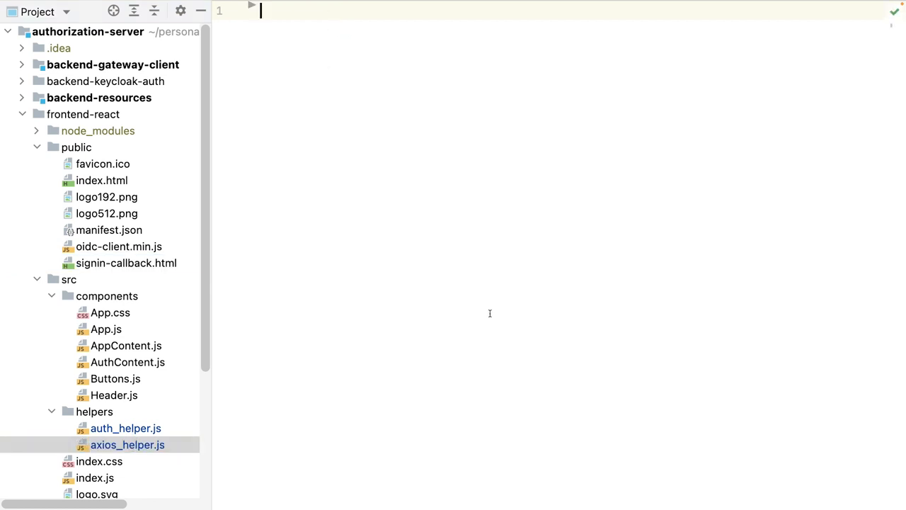
text(import axios from 'axios';)
text(import { )
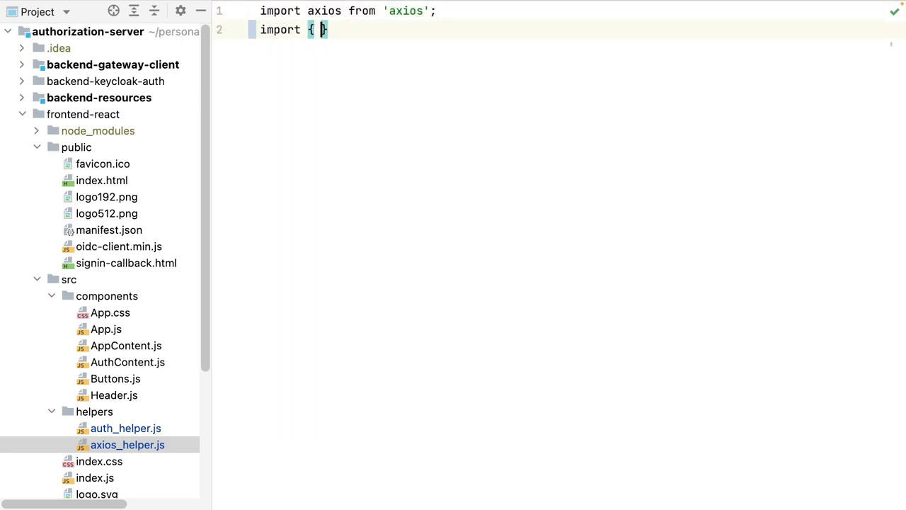
text(getUser)
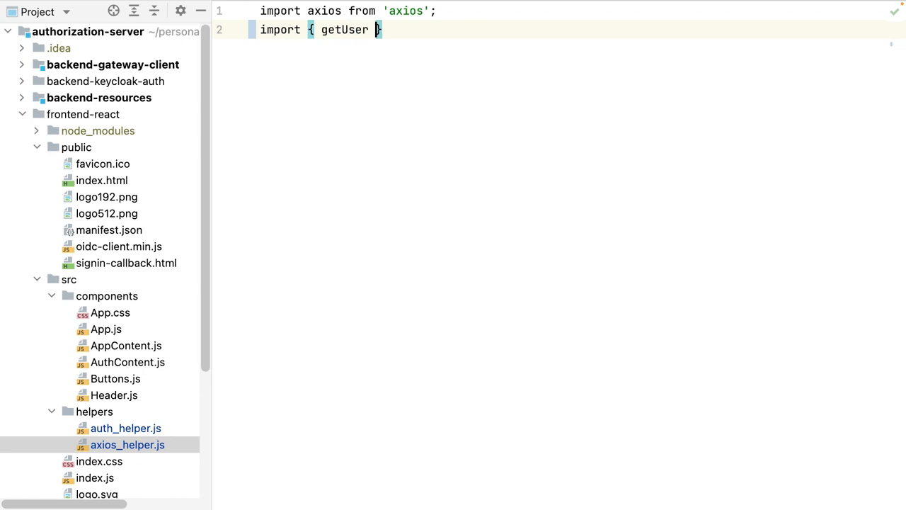
text(} from ')
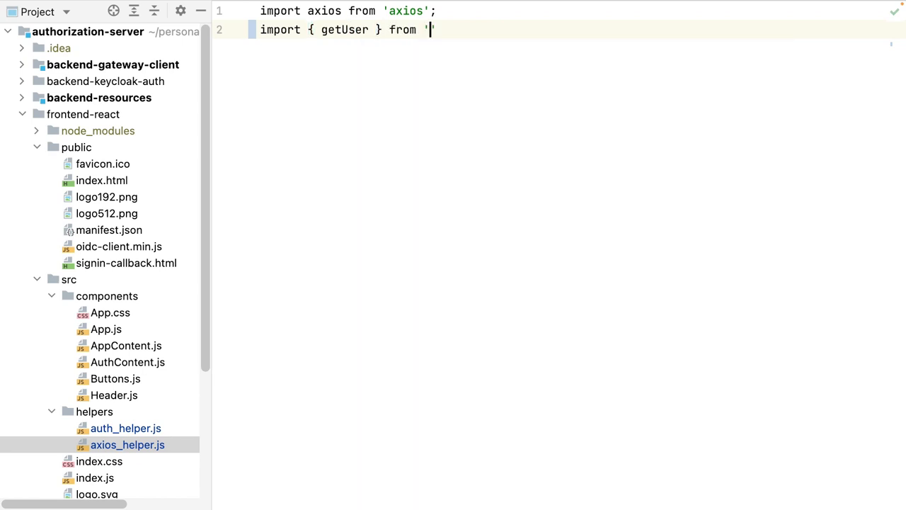
text(./auth_helper)
text(const _callApi = ()
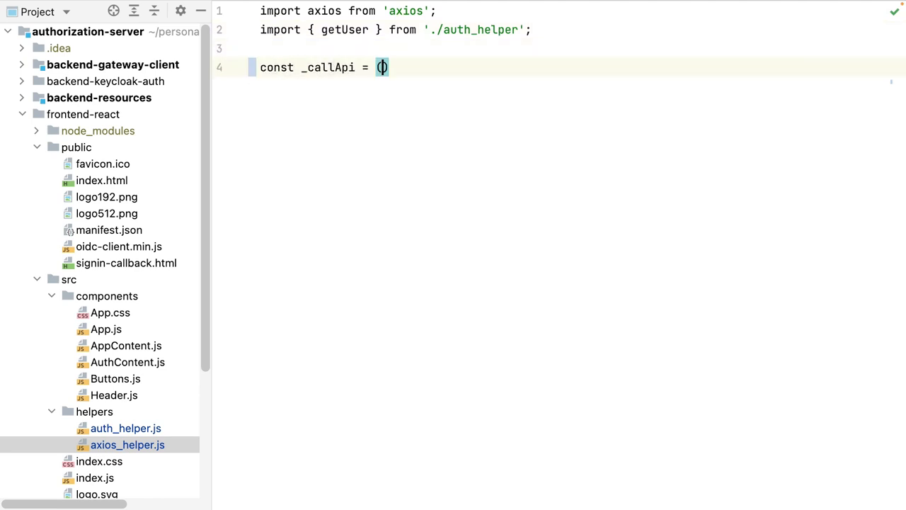
Step: Define _callApi(token) with Accept application/json and Bearer Authorization headers, GETting the :8083 messages URL
text(token) => {)
text(const)
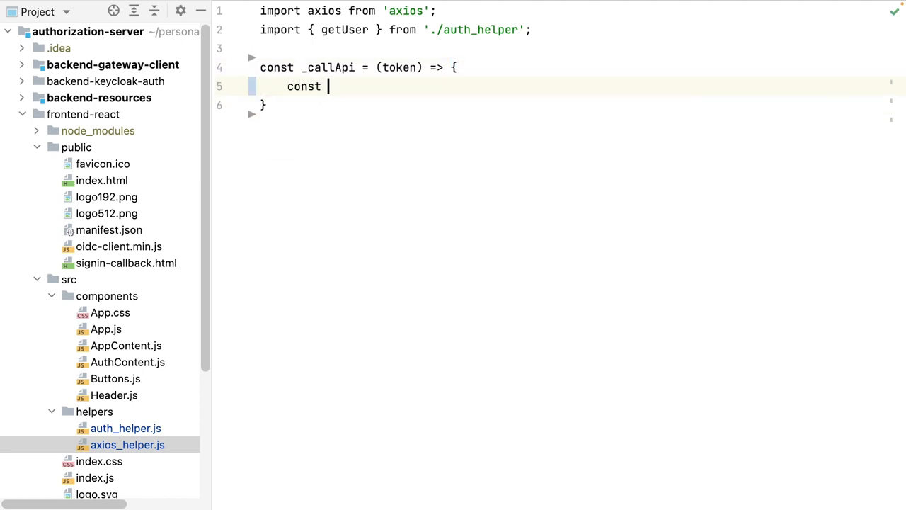
text(headers = {)
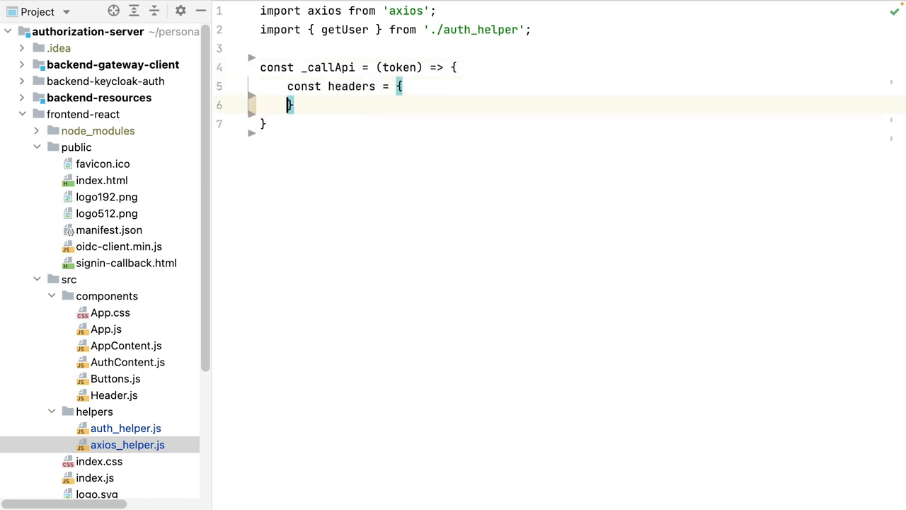
key(enter)
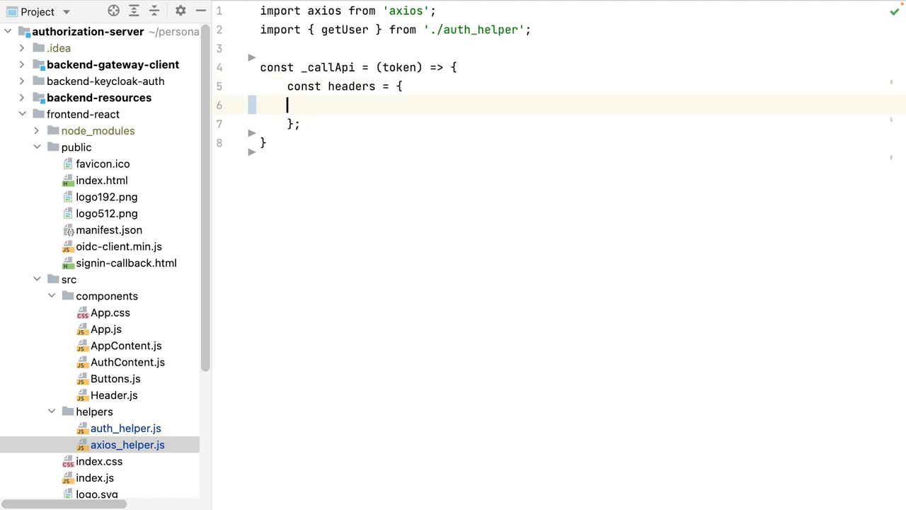
text(Accept: "")
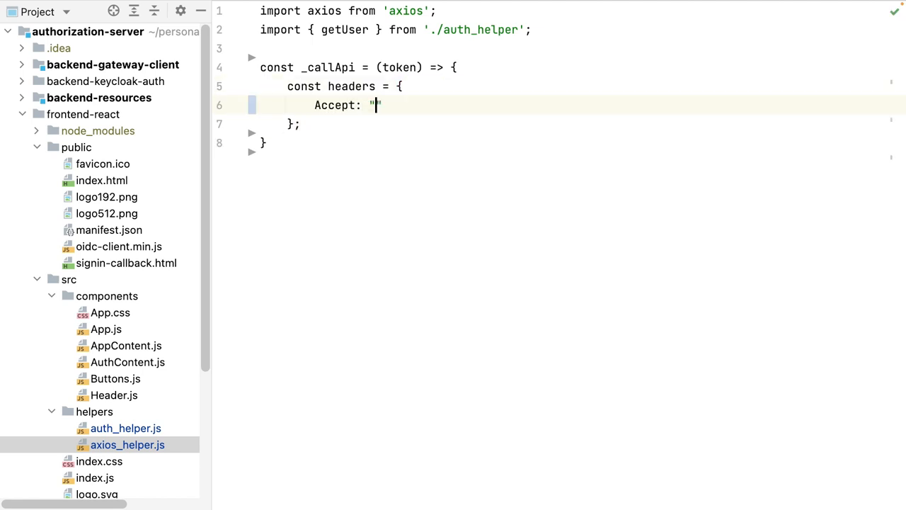
text(application/json)
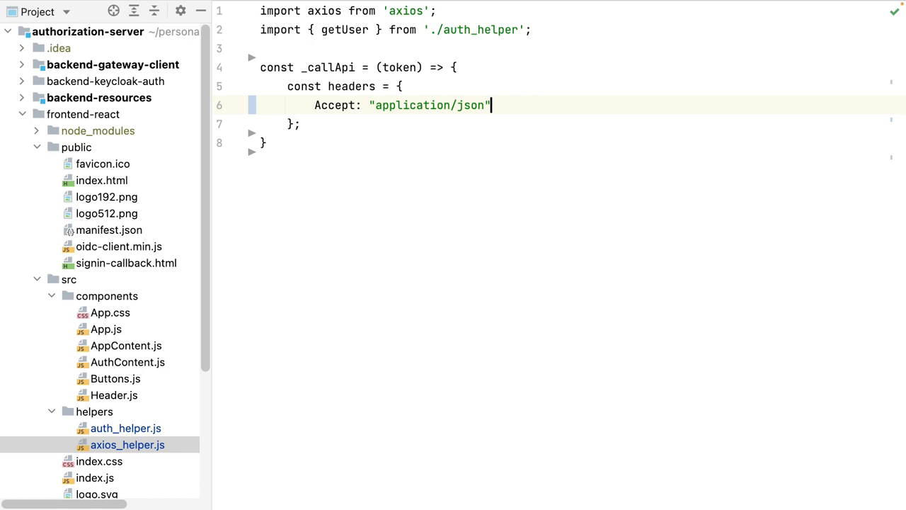
text(,)
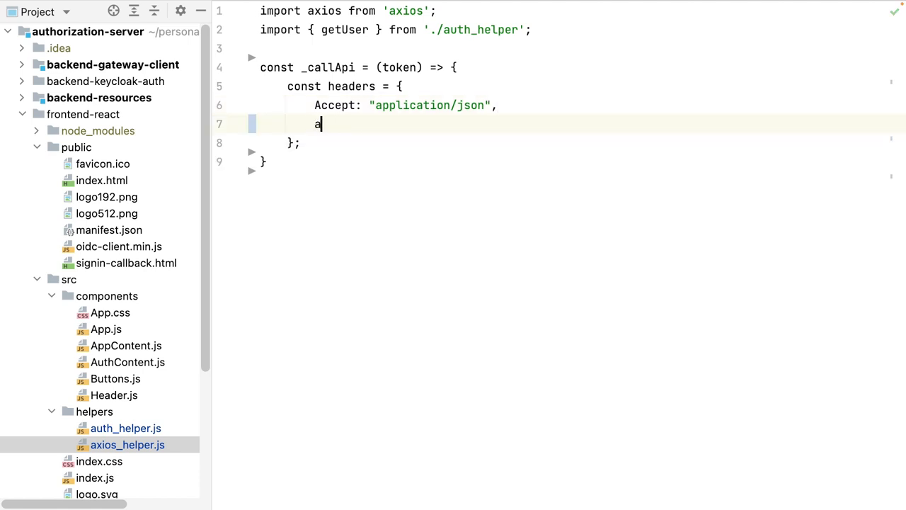
text(uthorization: "Bearer " + token)
text(return axios.get("http://backend-gateway-clien)
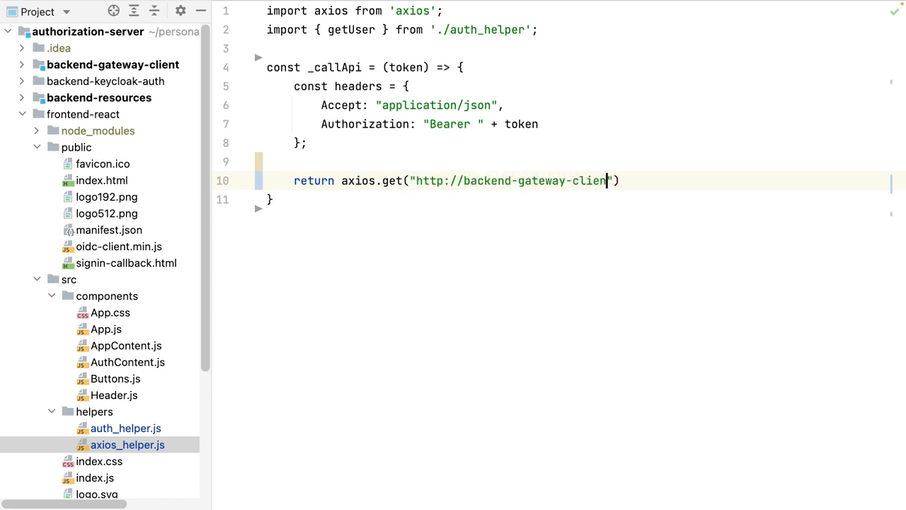
text(:8083/messages)
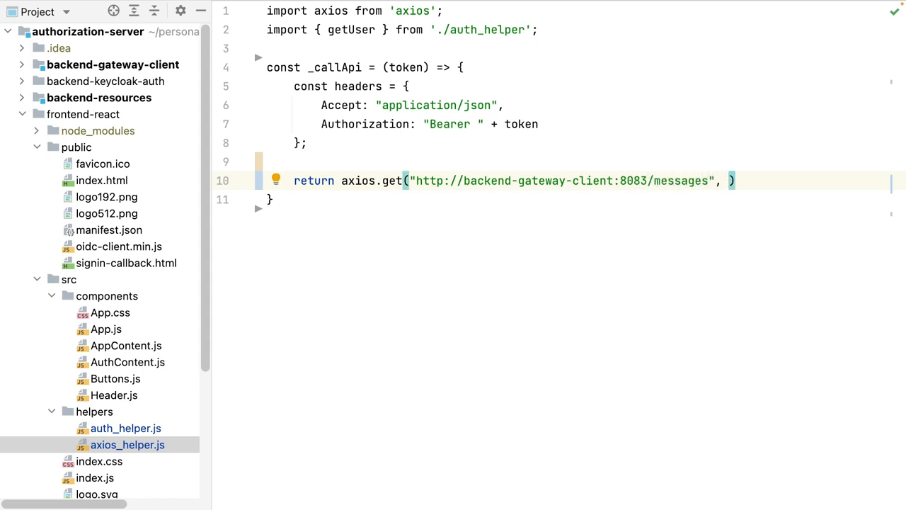
text({ headers })
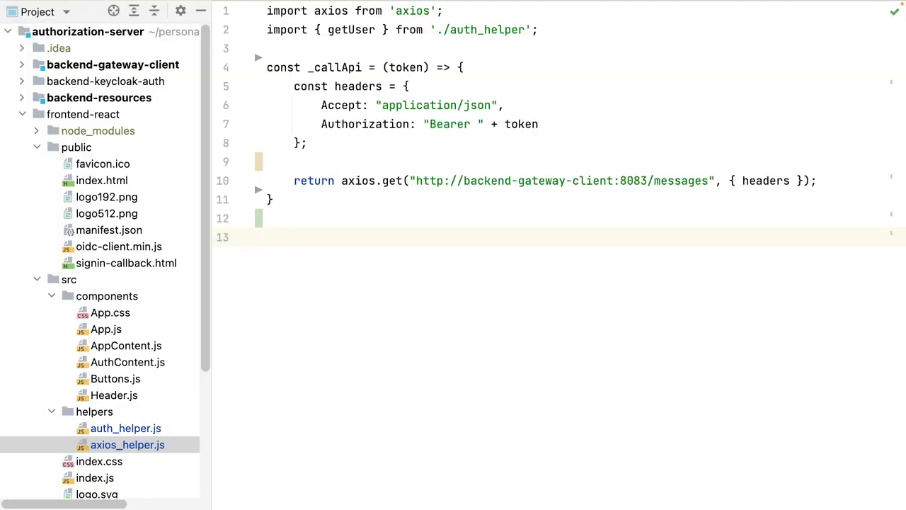
click(267, 237)
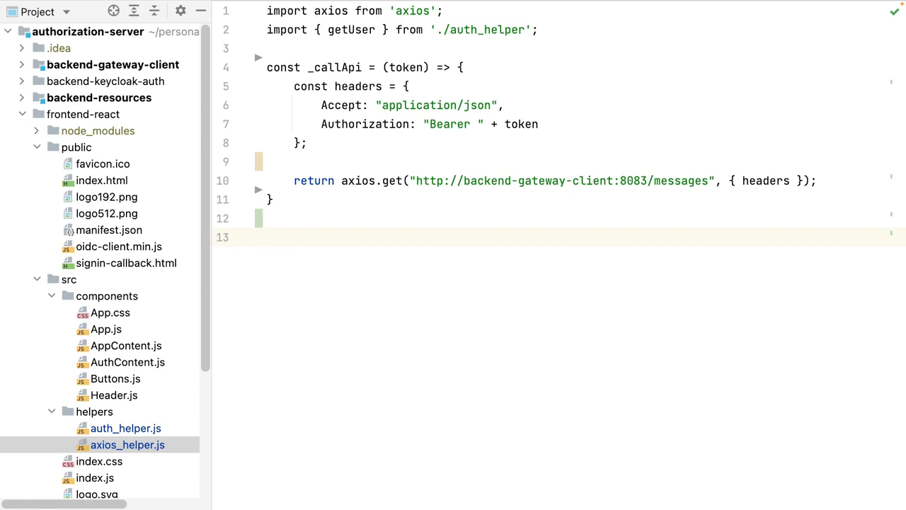
Step: Export callApi returning getUser().then with a check for user and user.access_token
text(export const callApi)
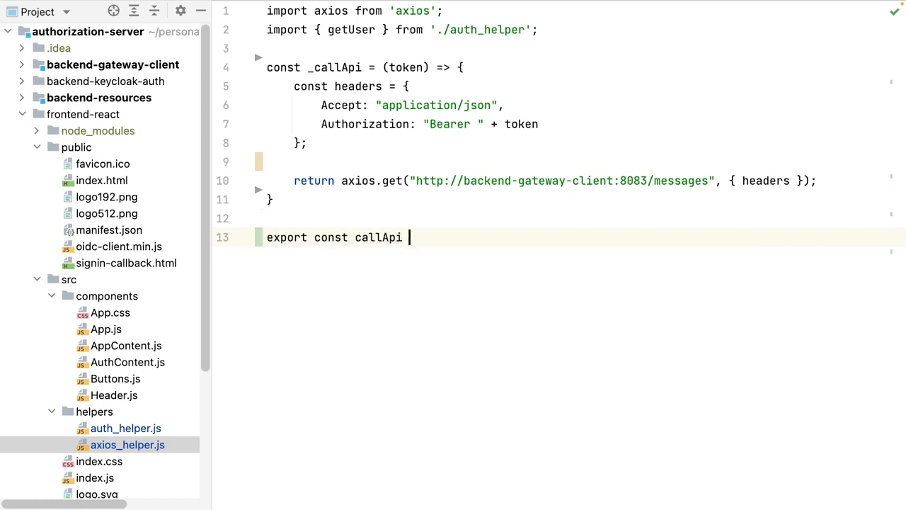
text(= () =>)
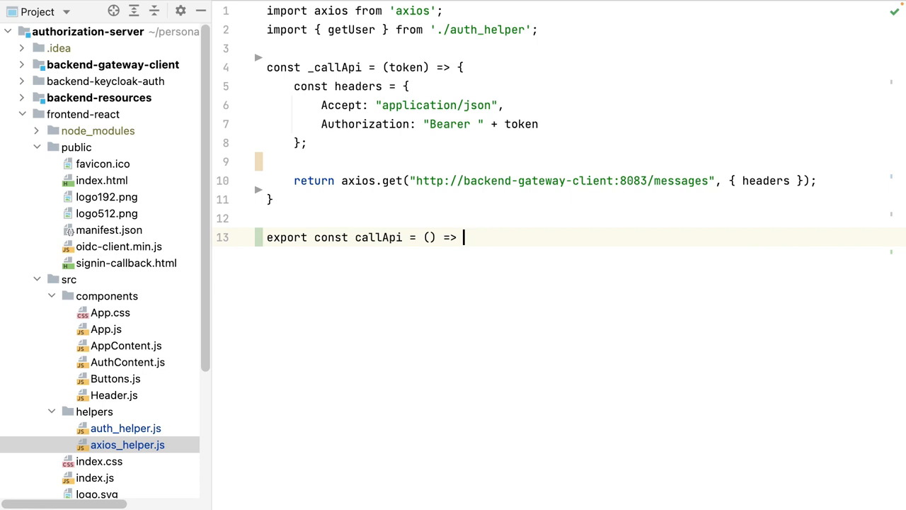
text({)
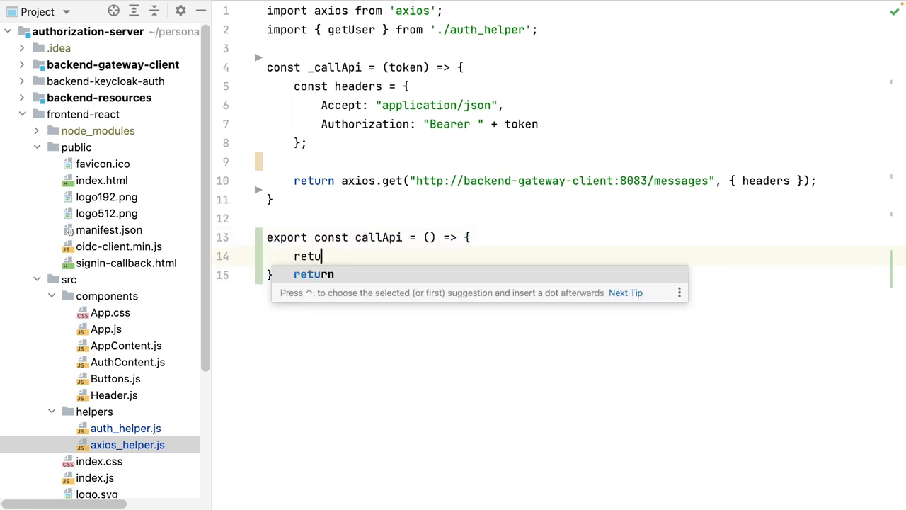
text(rn getUser().then(user =>)
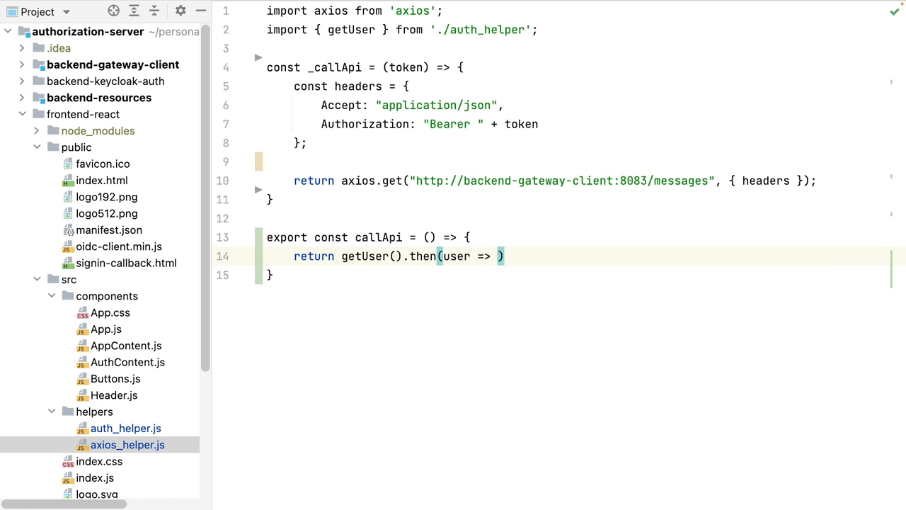
key(Enter)
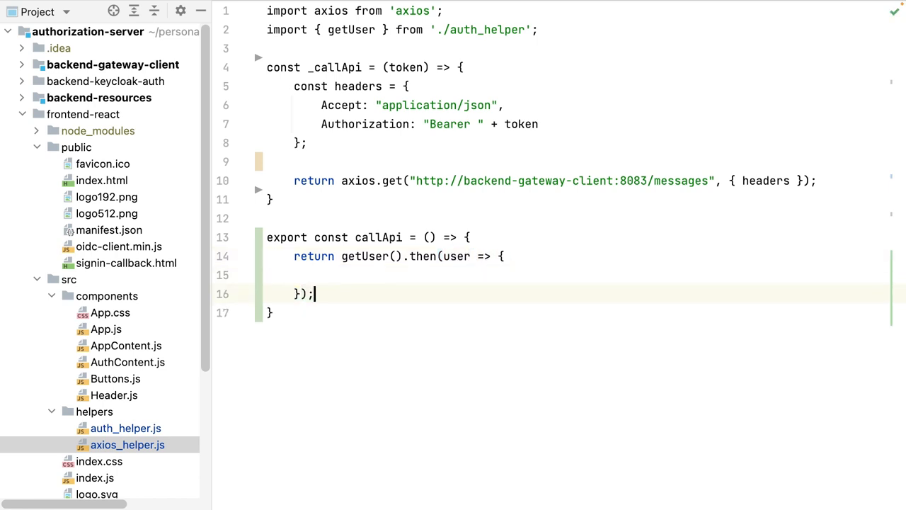
text(if (user &)
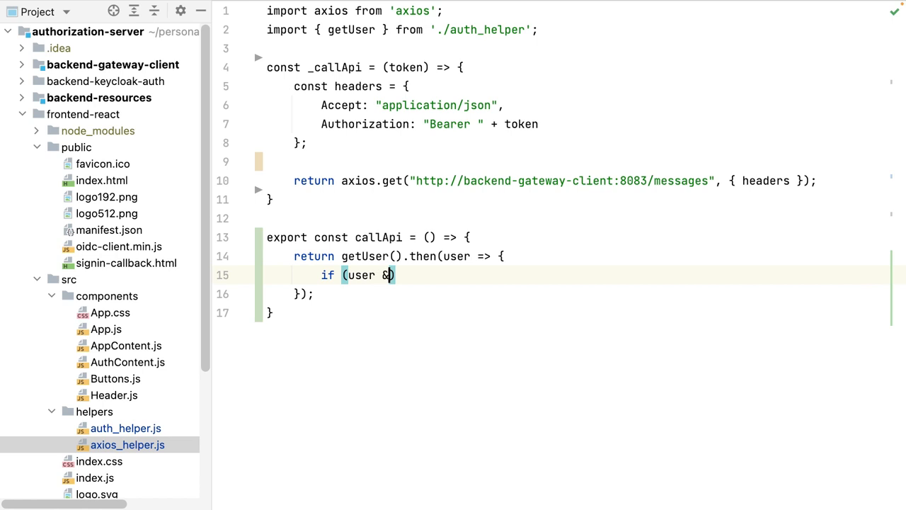
text(& user.access_)
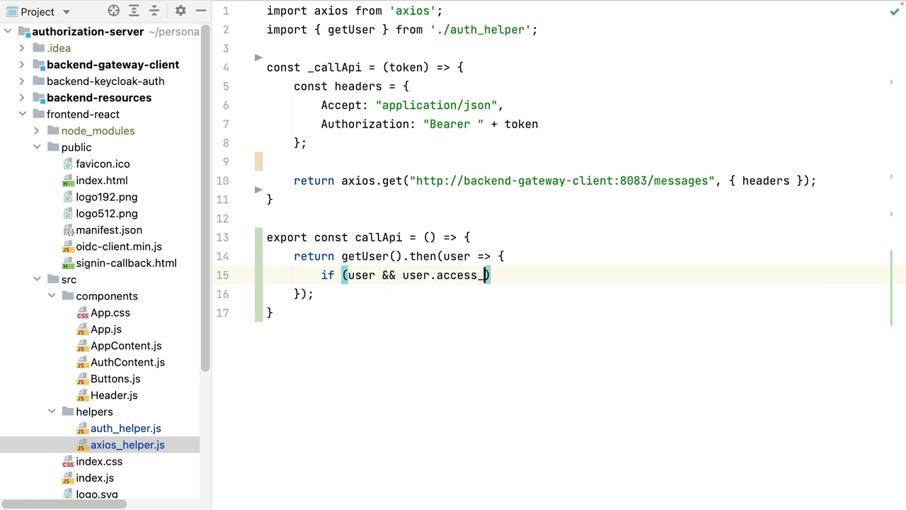
text(token) {)
text(return )
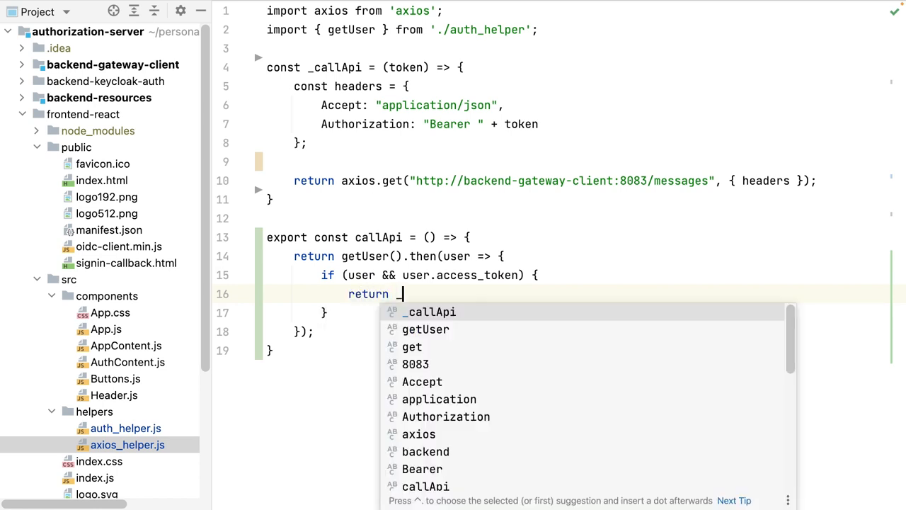
Step: Pass user.access_token to _callApi, rethrow caught errors, else throw Error("user is not logged in")
text(_callApi(user.access)
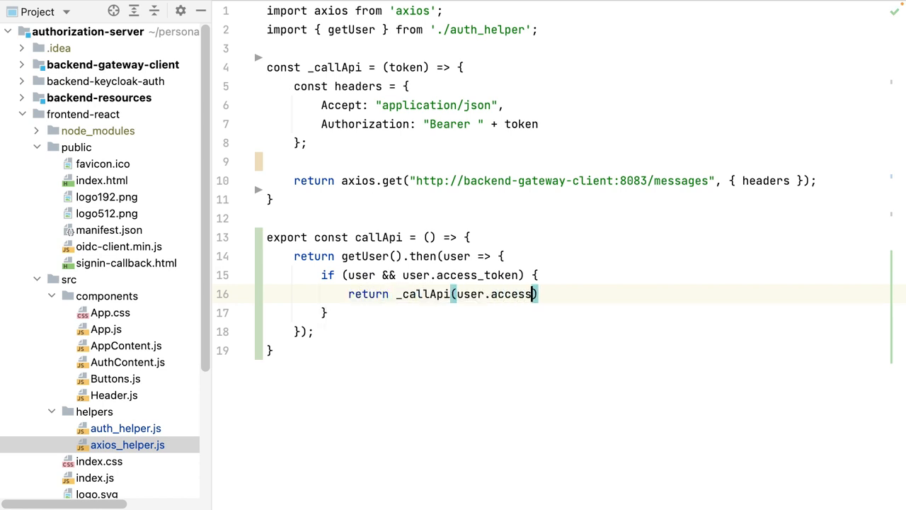
text(_token)
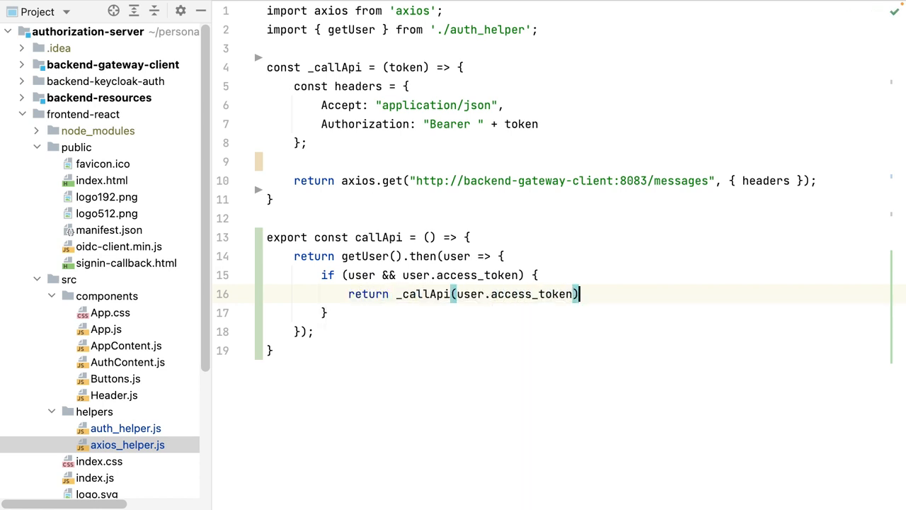
text(.catch(error => {)
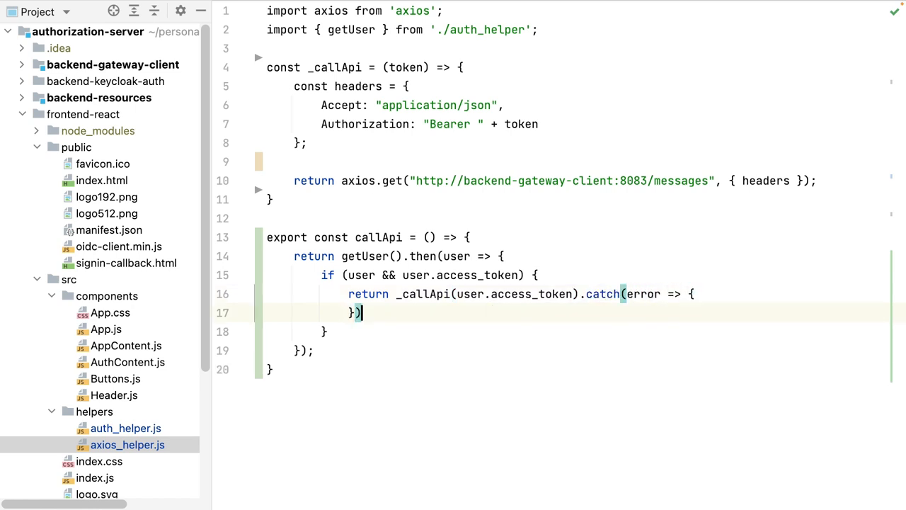
text(throw error;)
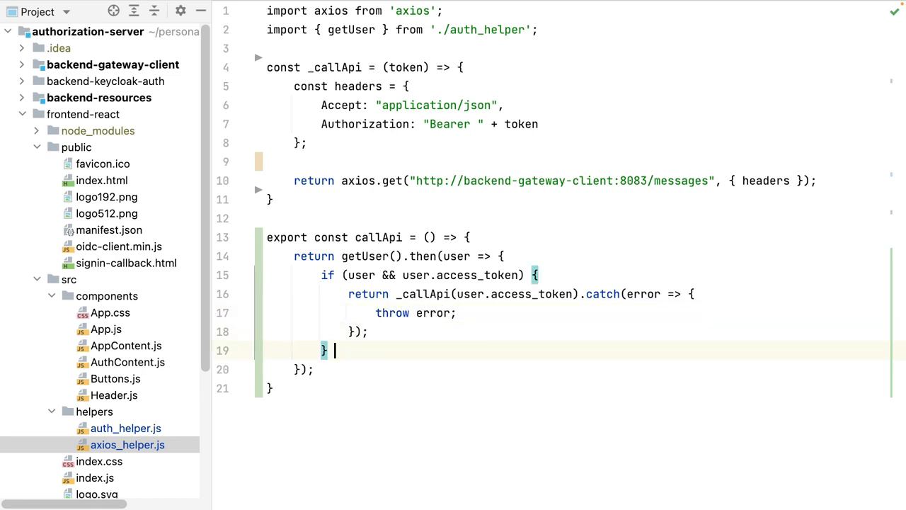
text(else {)
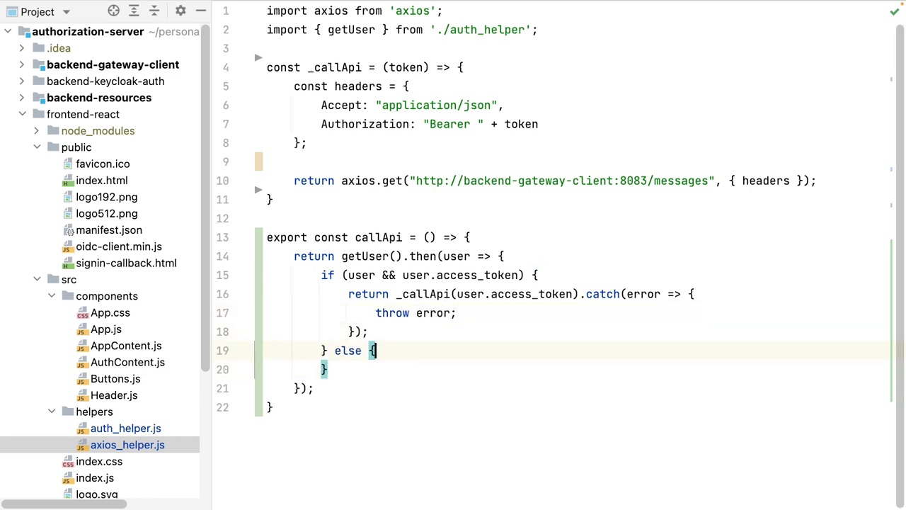
text(throw n)
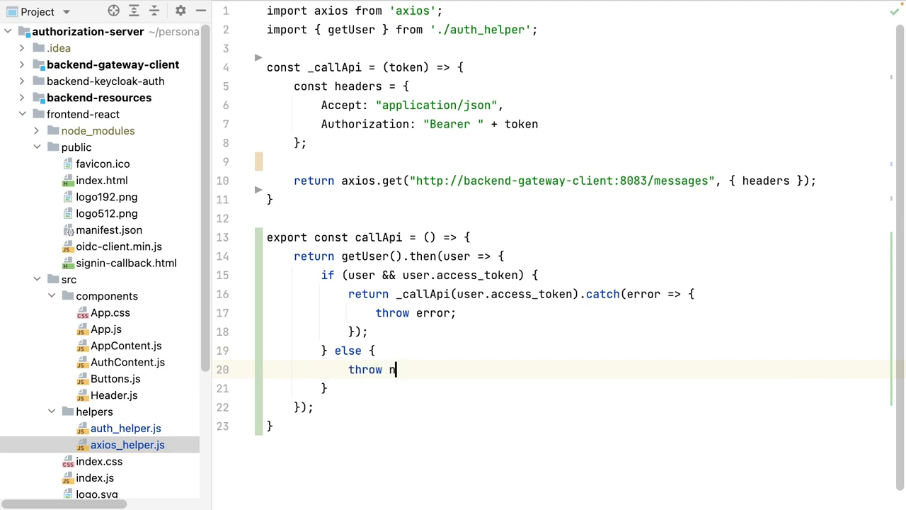
text(ew Error())
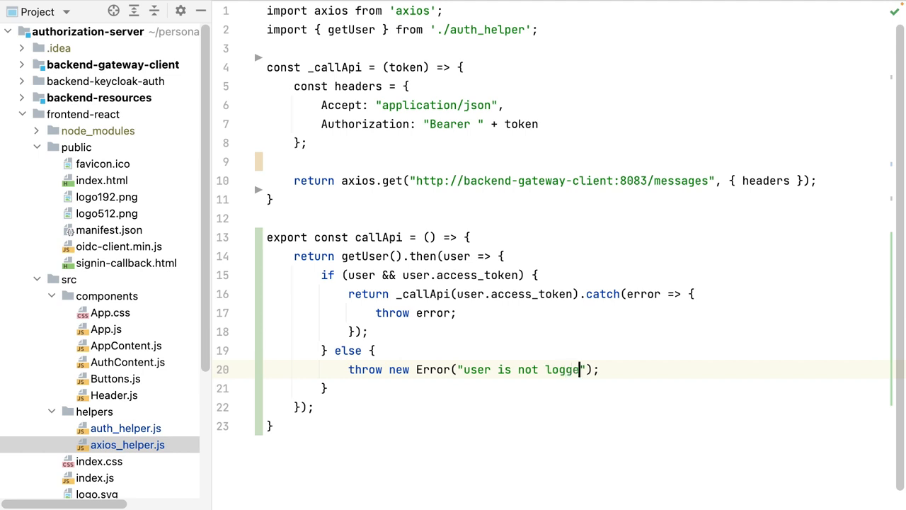
text(in)
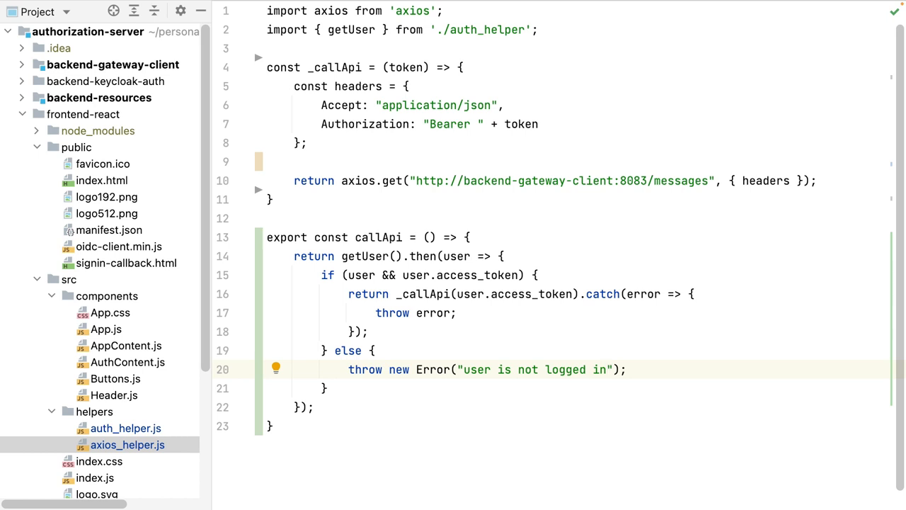
click(608, 369)
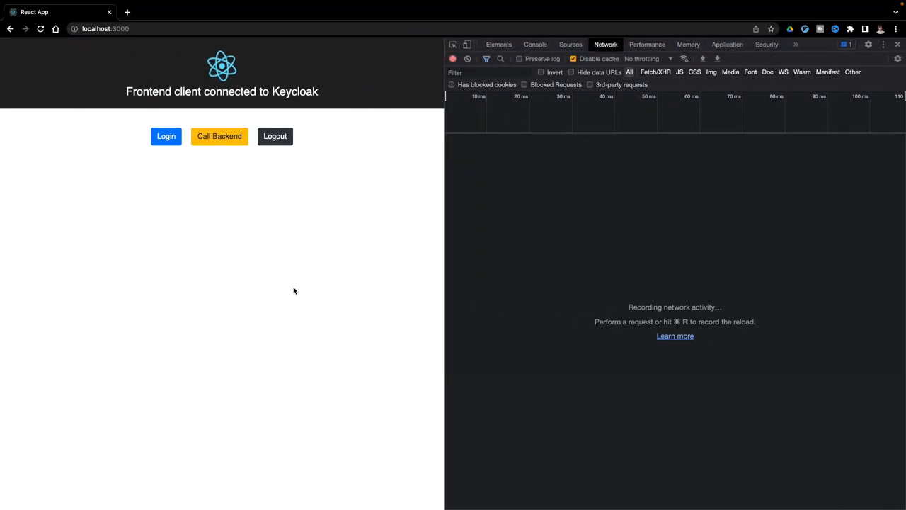
Step: Log in as my_user, inspecting the authorization request's Payload in DevTools before signing in
click(165, 136)
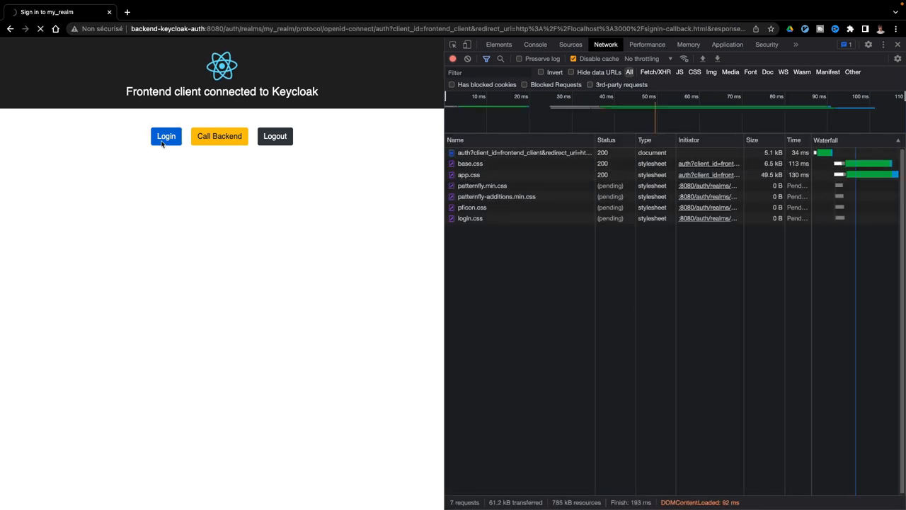
click(166, 136)
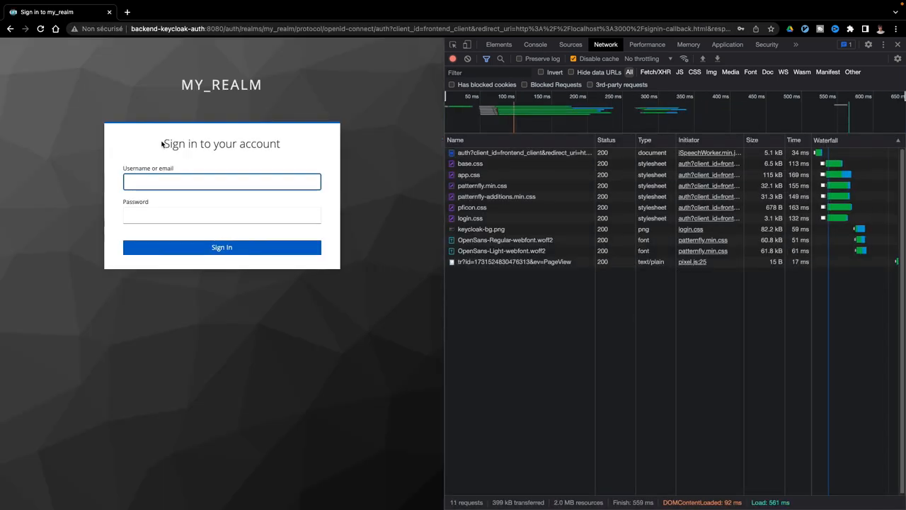
text(my_user)
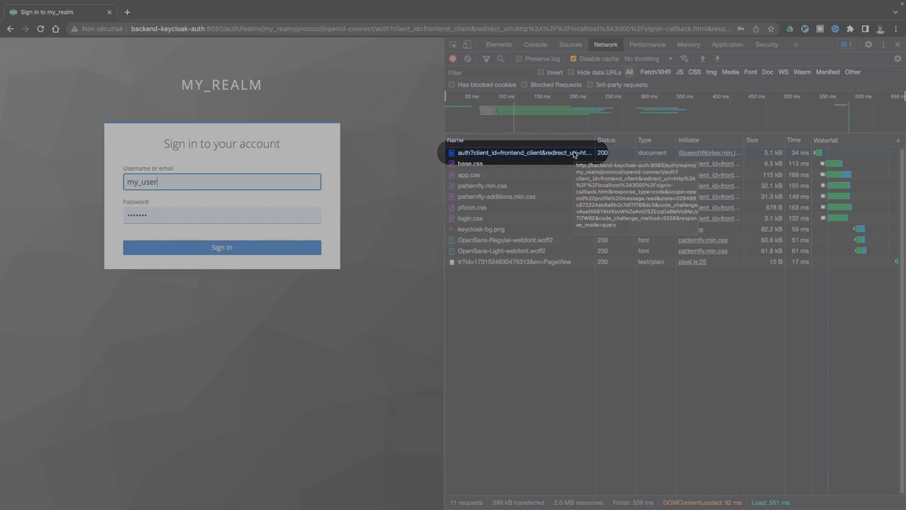
click(509, 152)
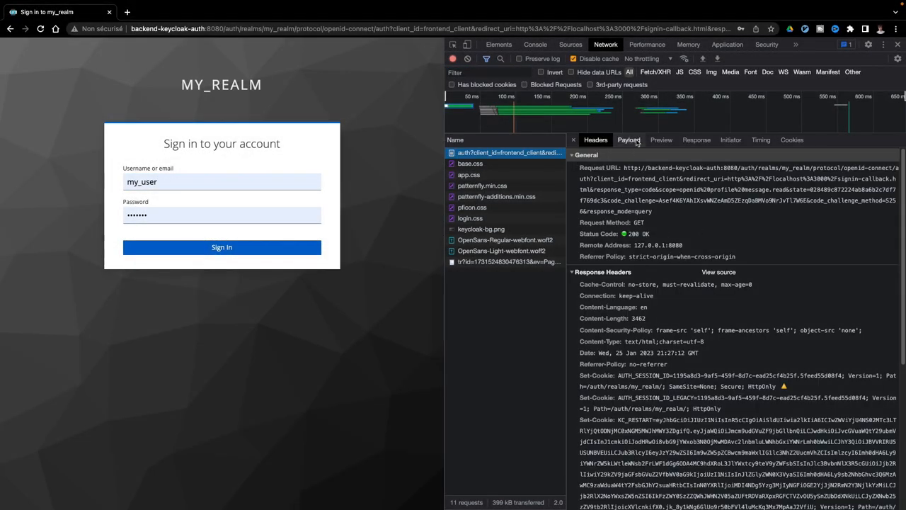
click(628, 139)
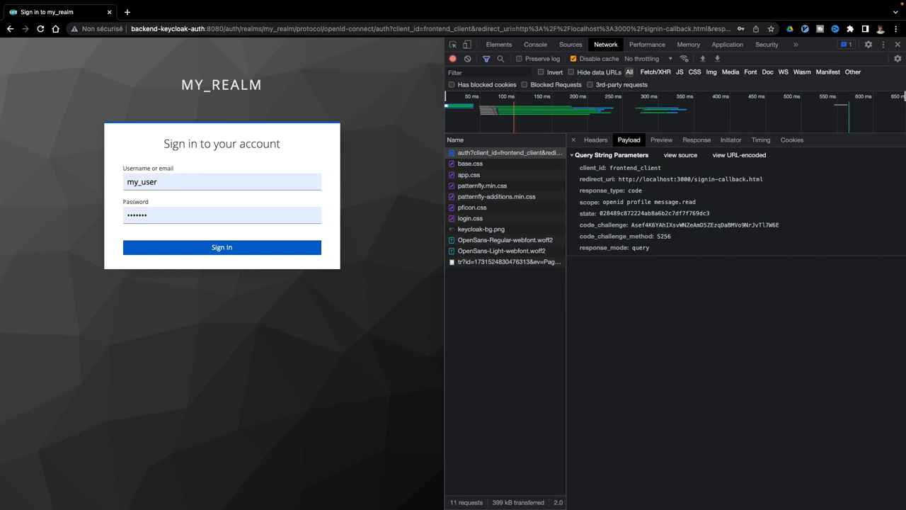
click(222, 247)
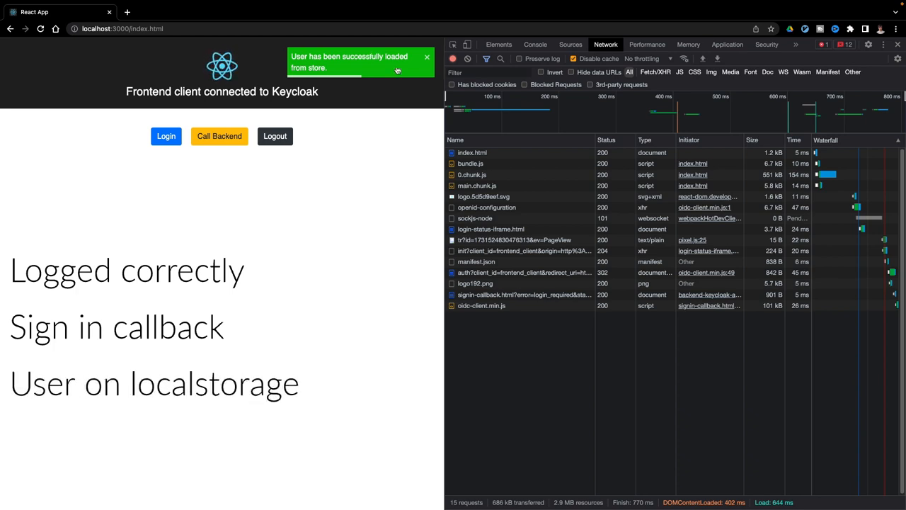
mouse_move(377, 177)
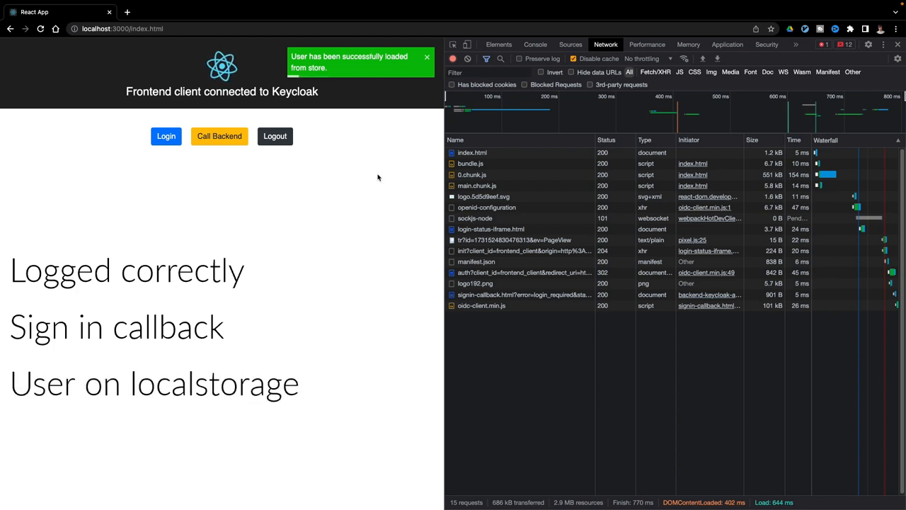
Step: Call Backend and inspect the messages request's headers down to the Bearer Authorization header
click(220, 136)
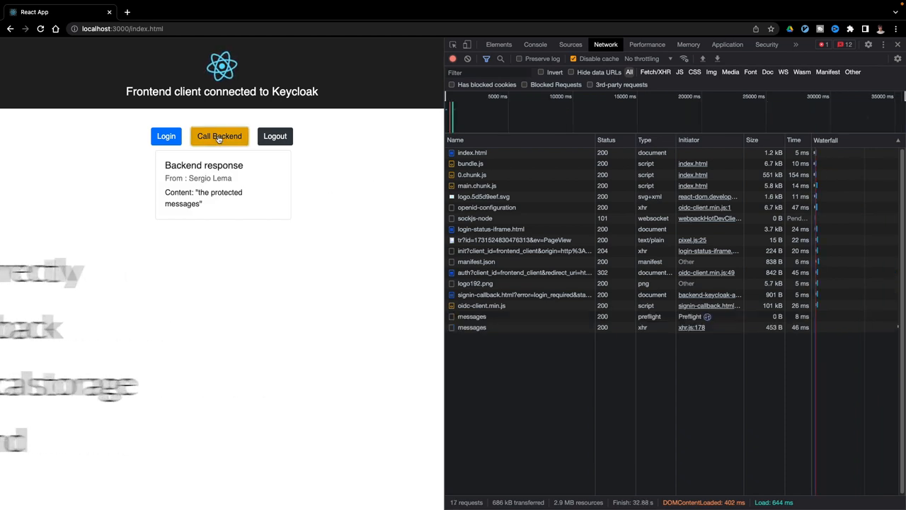
click(219, 136)
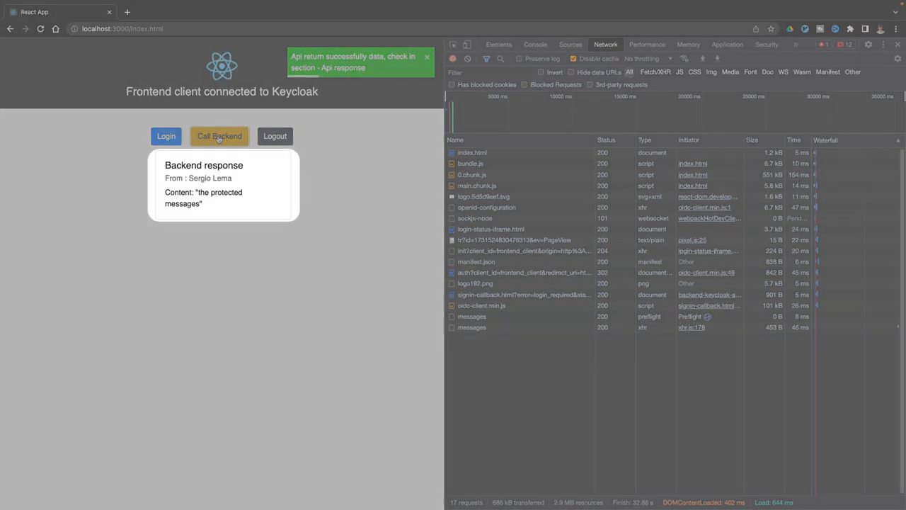
click(472, 327)
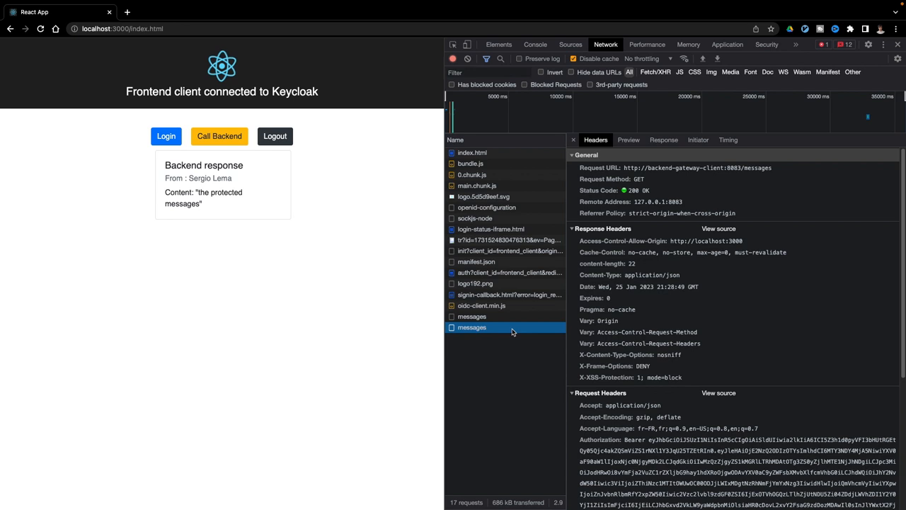
scroll(down, 3)
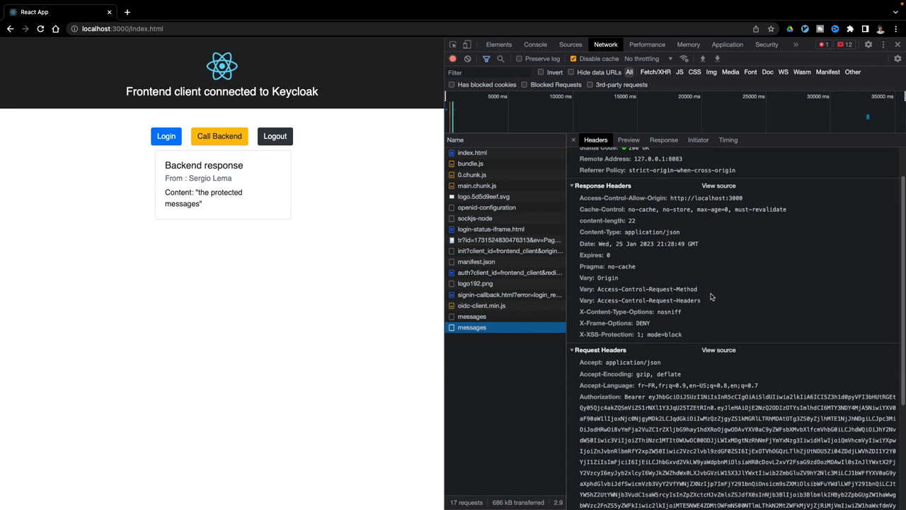
scroll(down, 3)
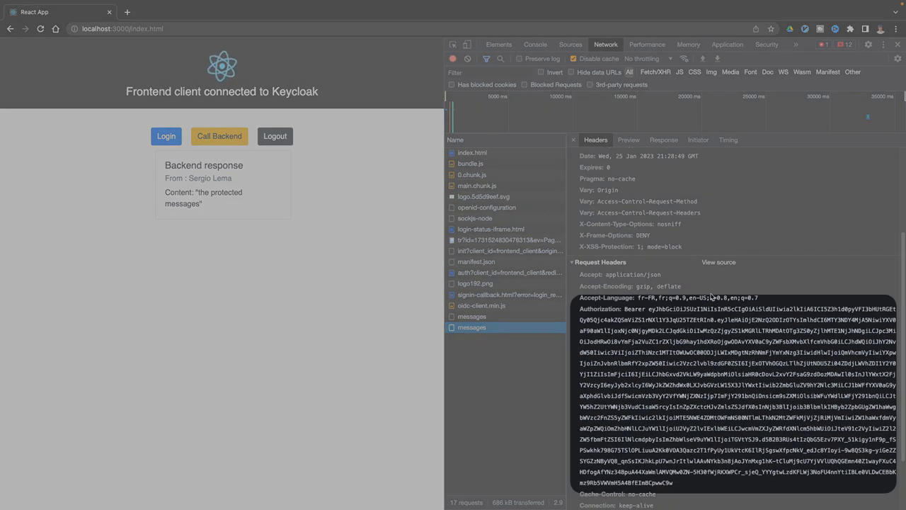